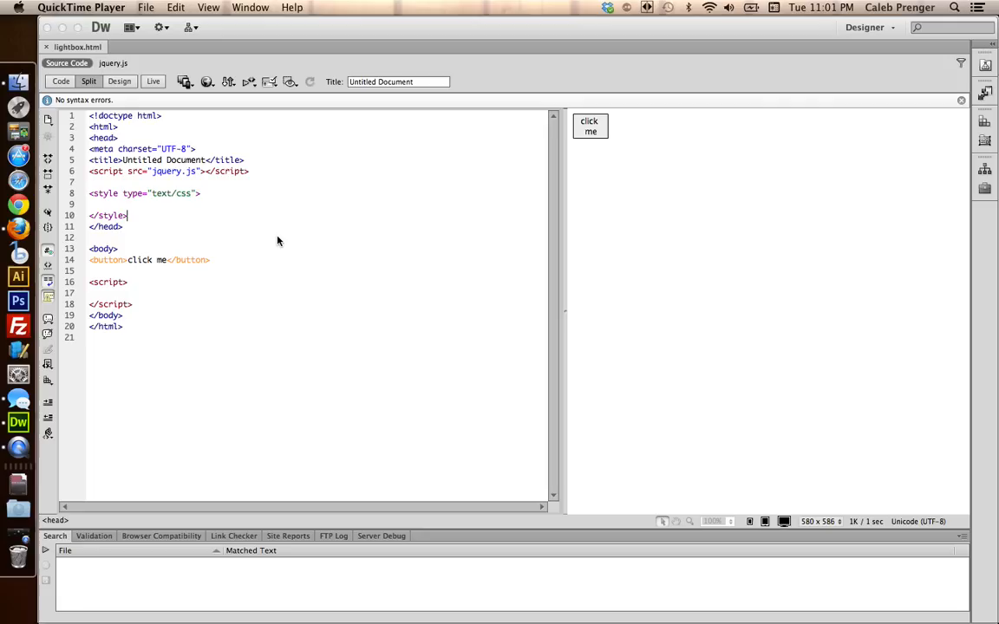
pyautogui.moveTo(169, 243)
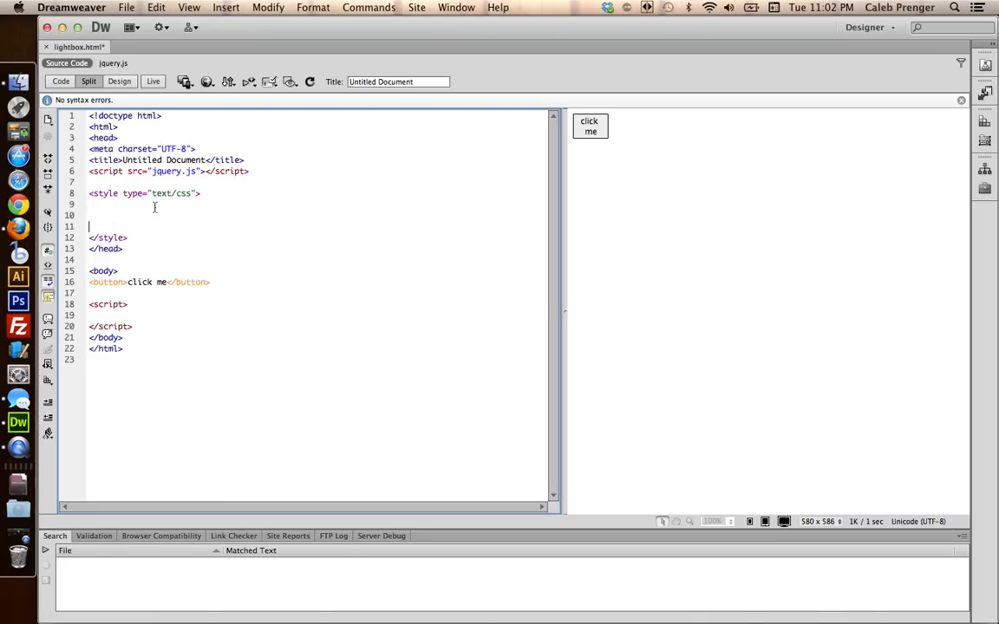
# Open blank lines inside the style block and review the jQuery include and button markup
pyautogui.doubleClick(231, 171)
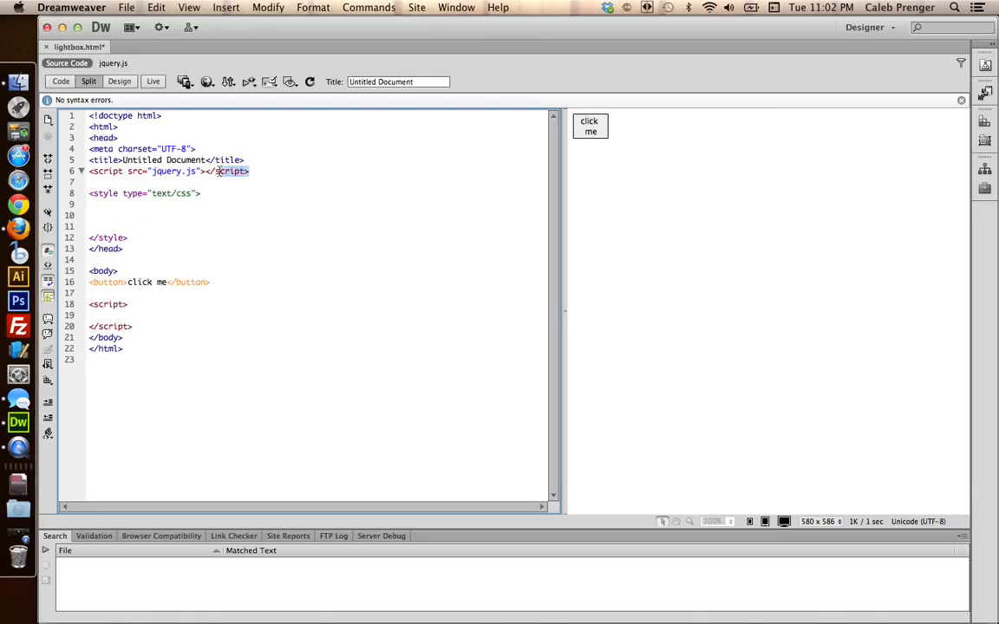
pyautogui.click(95, 215)
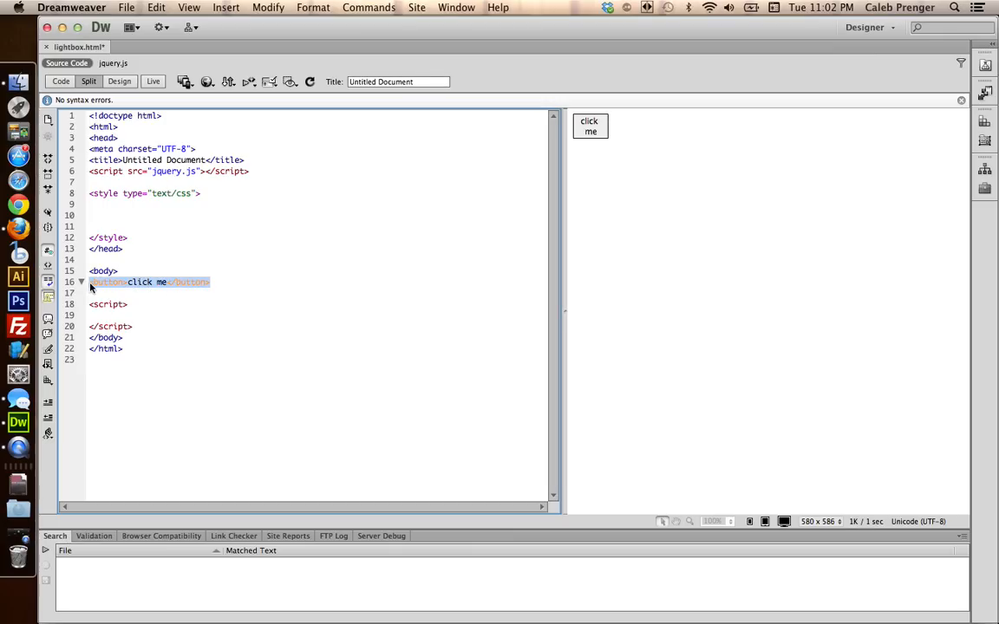
pyautogui.click(93, 293)
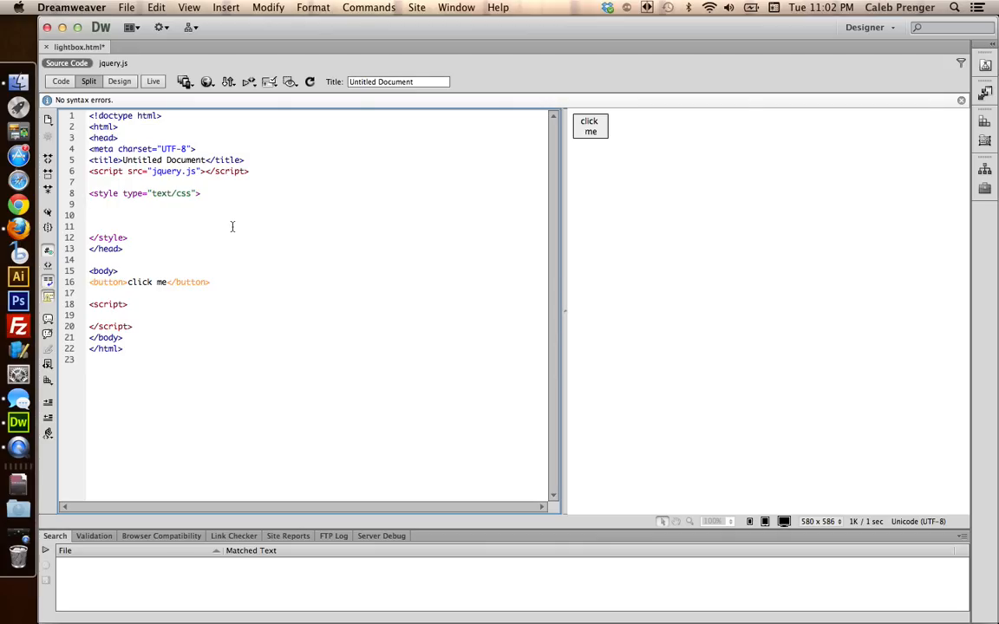
# Add a #wrapper selector and a body rule with zero padding and margin
pyautogui.write('#wrapper{')
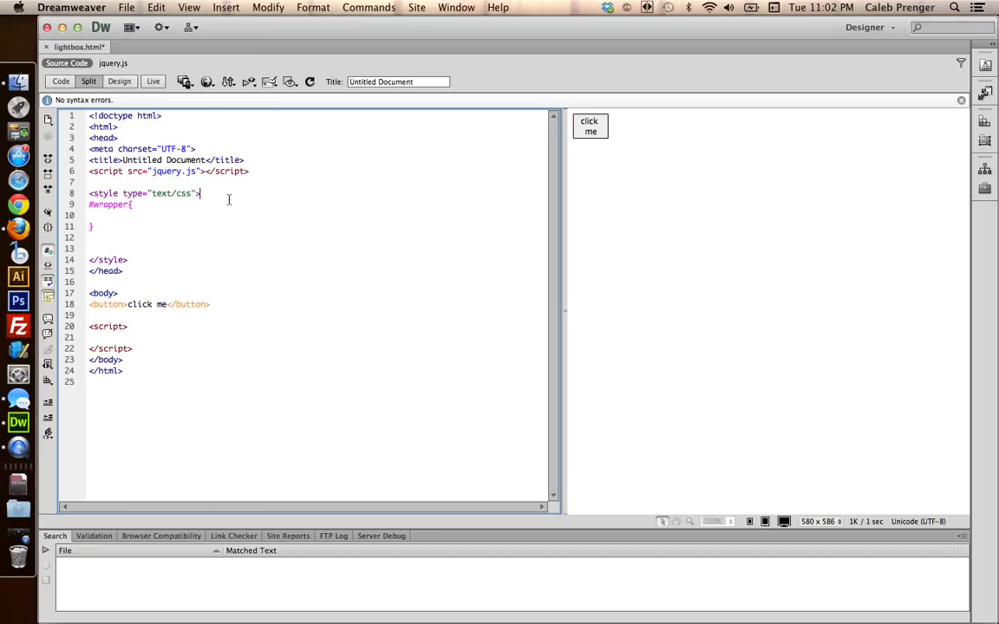
pyautogui.write('body{')
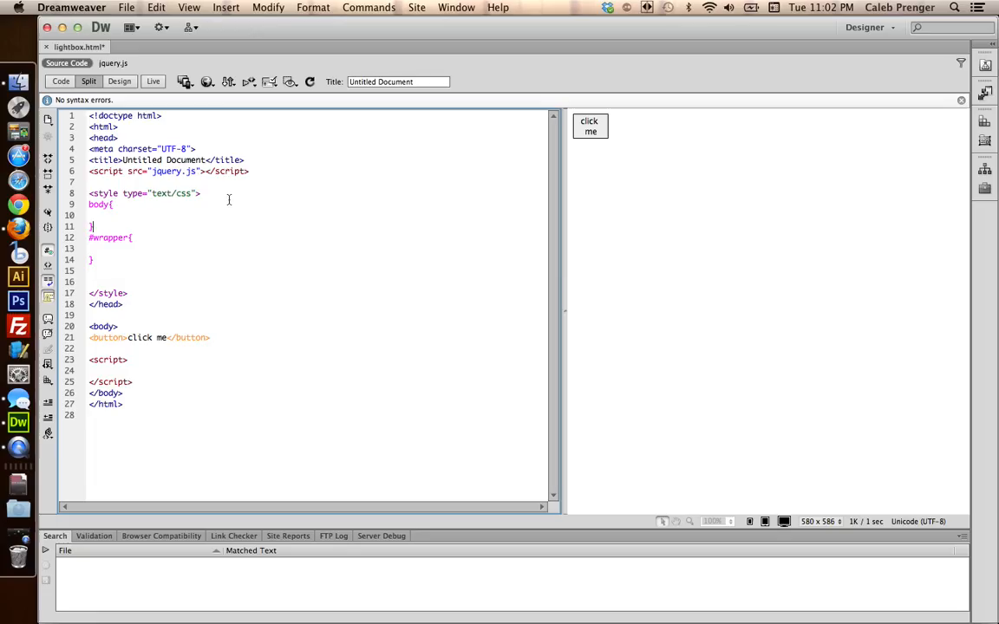
pyautogui.write('padding: 0px;')
pyautogui.write('margin: 0px;')
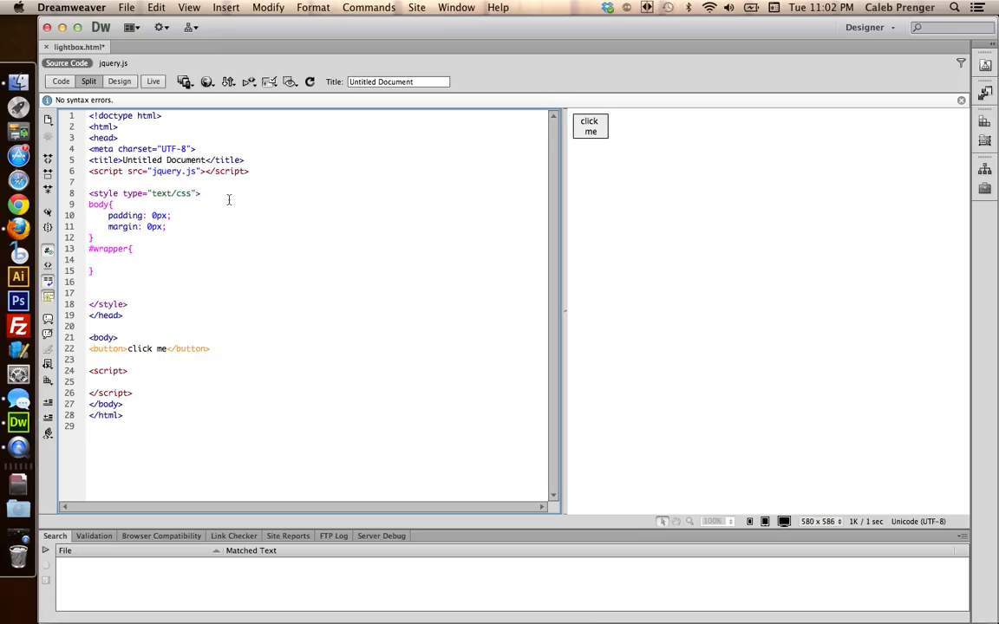
# Give #wrapper absolute position, left/top 0, 100% size, black background, 0.7 opacity; save
pyautogui.click(108, 259)
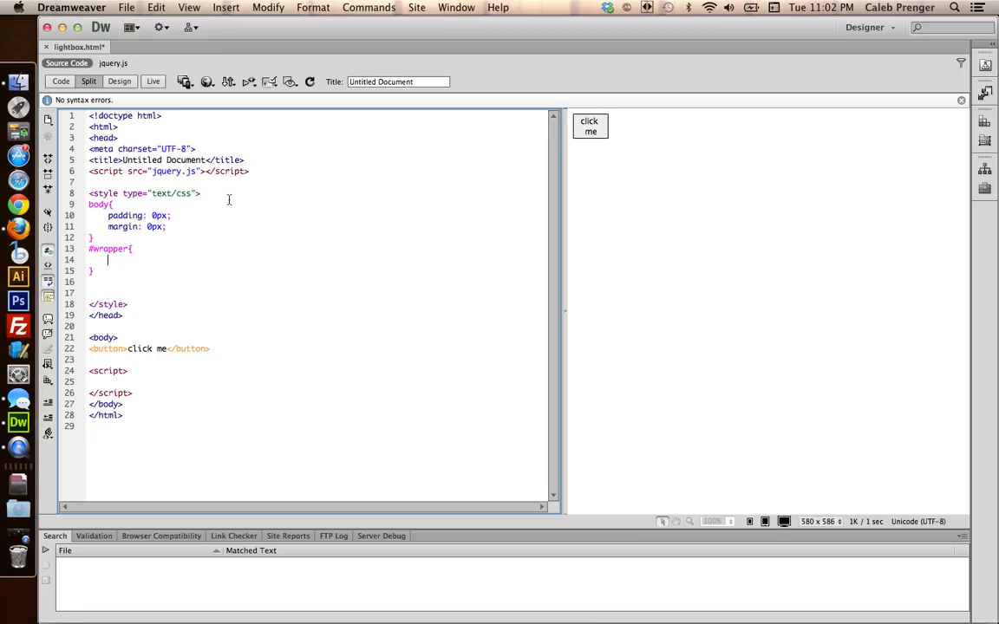
pyautogui.write('position: absolute;')
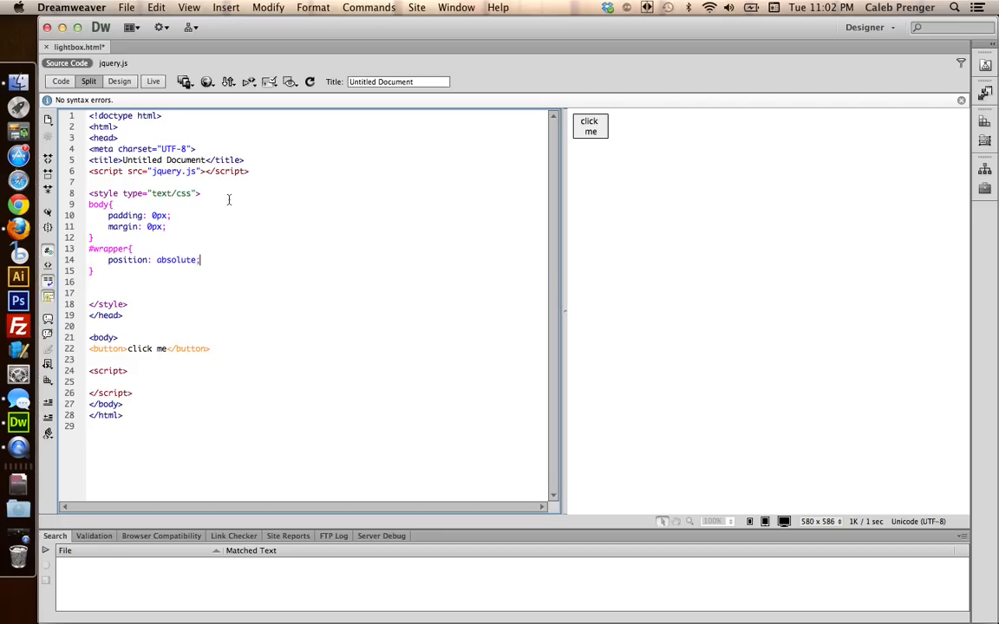
pyautogui.press('return')
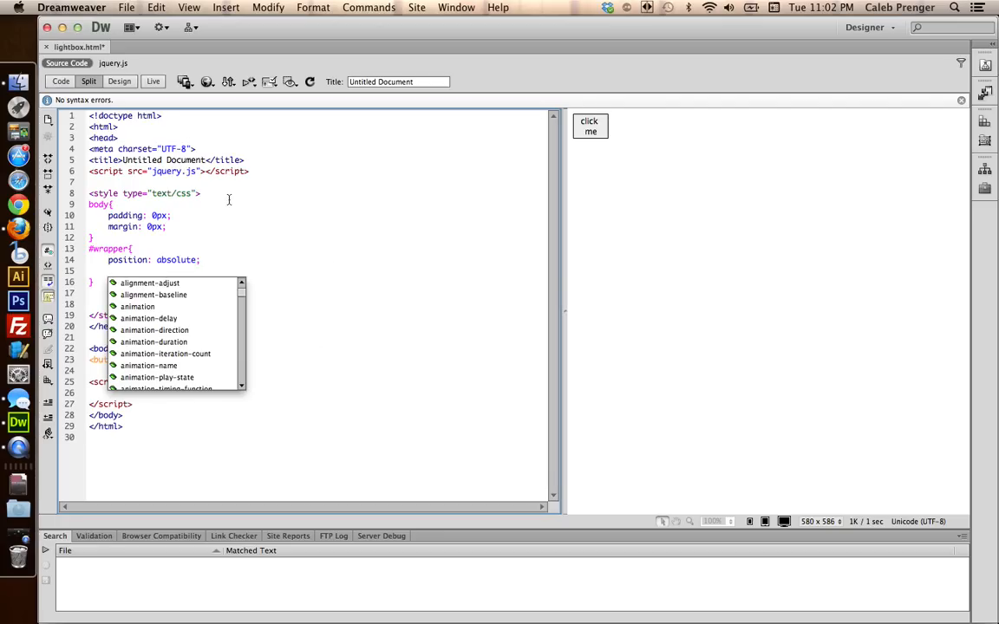
pyautogui.write('left: 0px;')
pyautogui.write('top: 0px;')
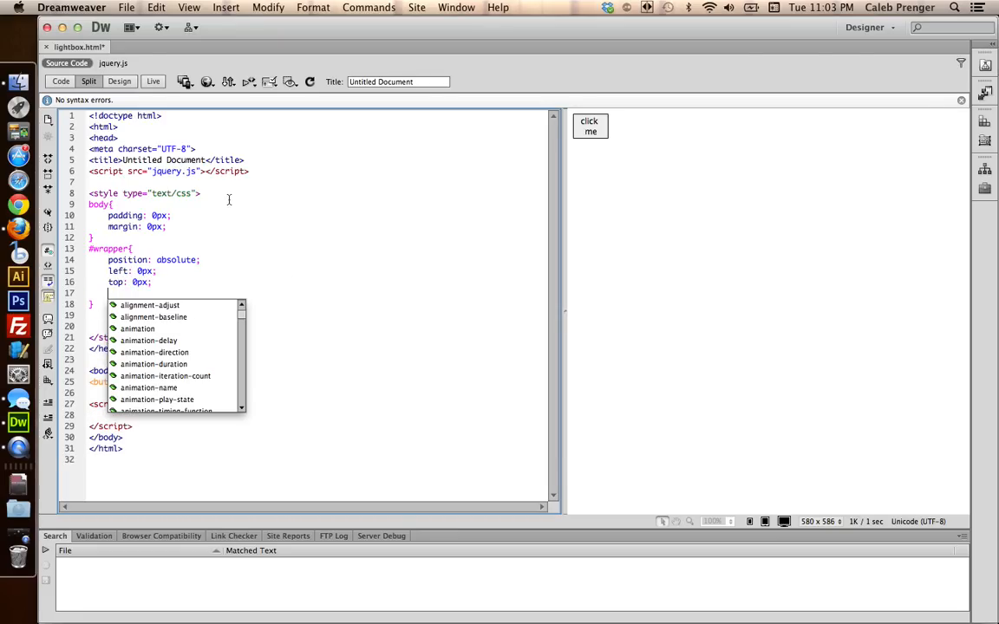
pyautogui.write('height: 100%;')
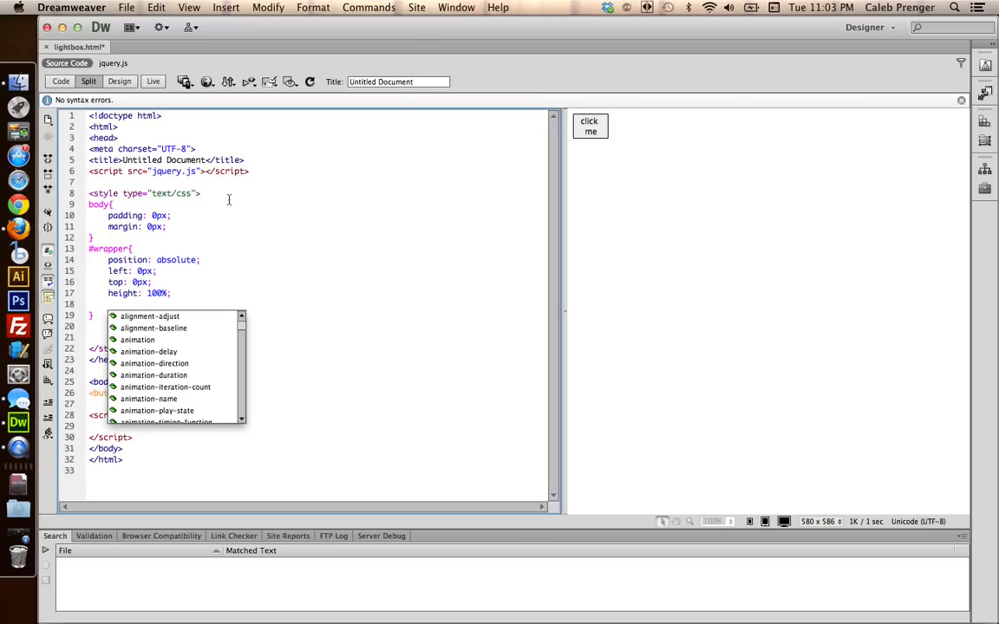
pyautogui.write('width: 100%;')
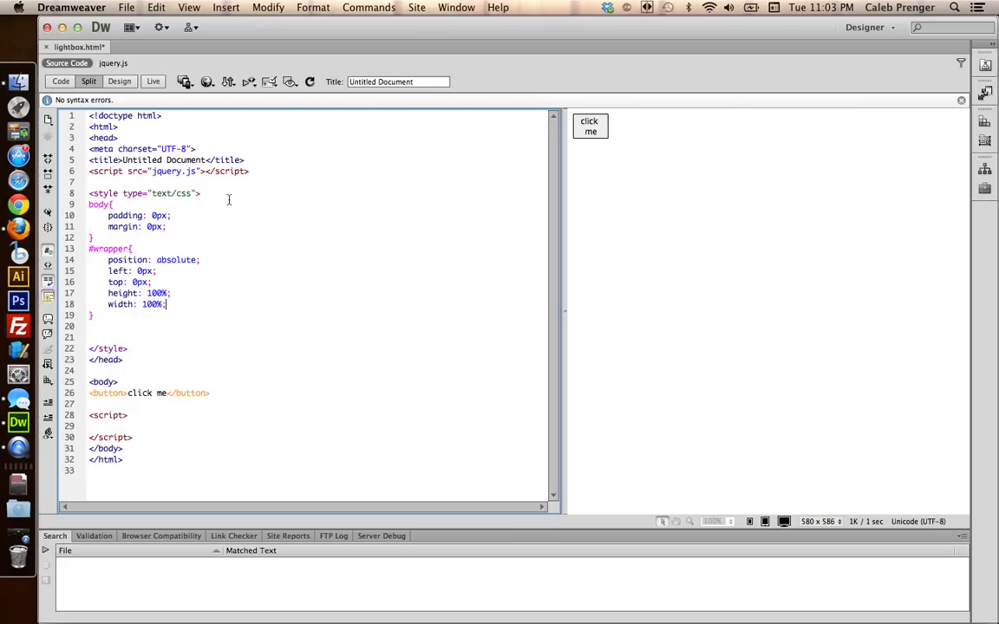
pyautogui.write('background-color: black;')
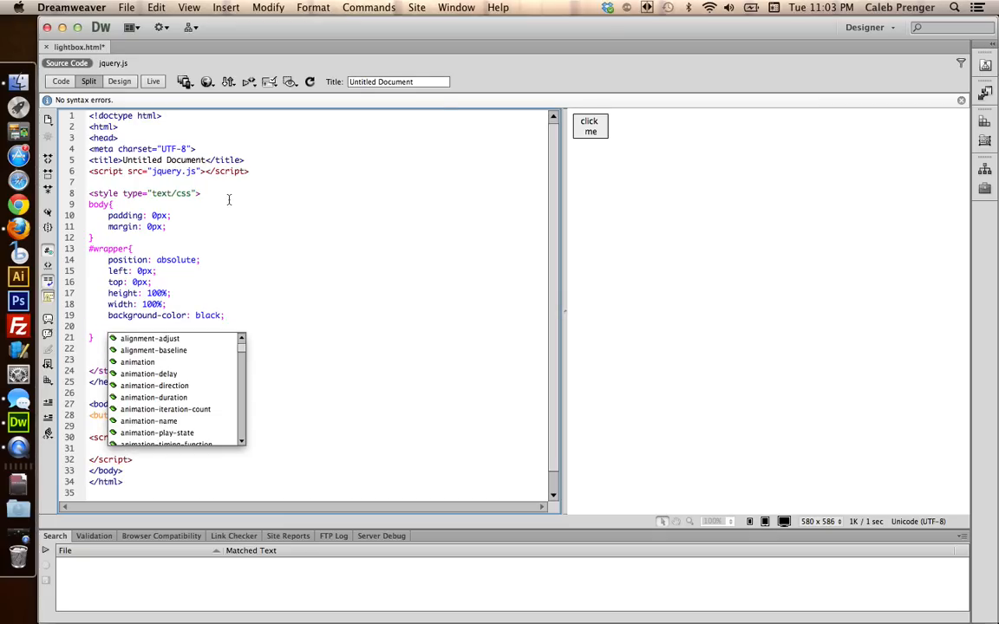
pyautogui.write('c')
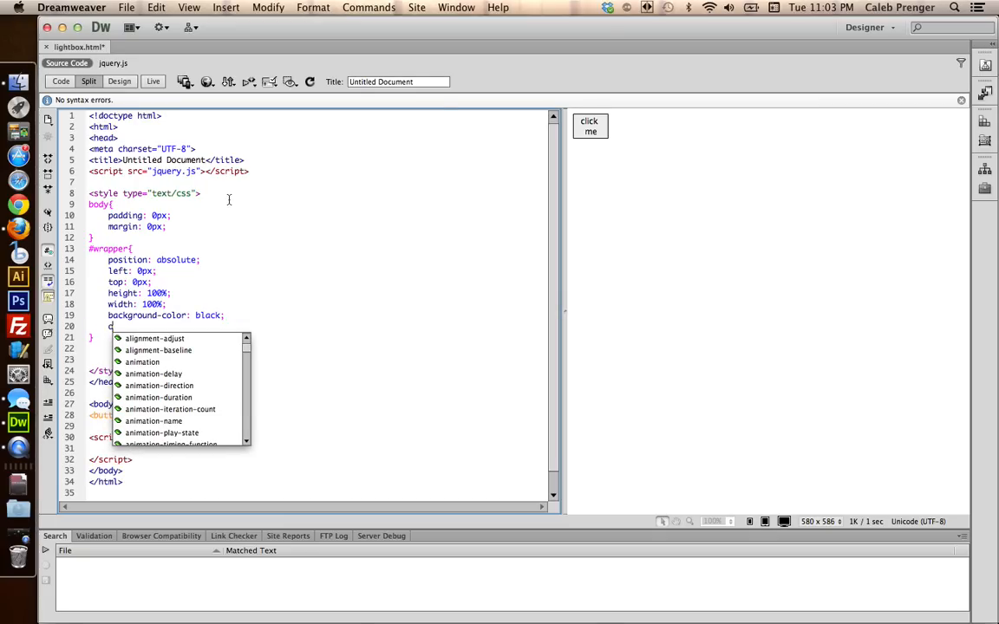
pyautogui.write('opacity')
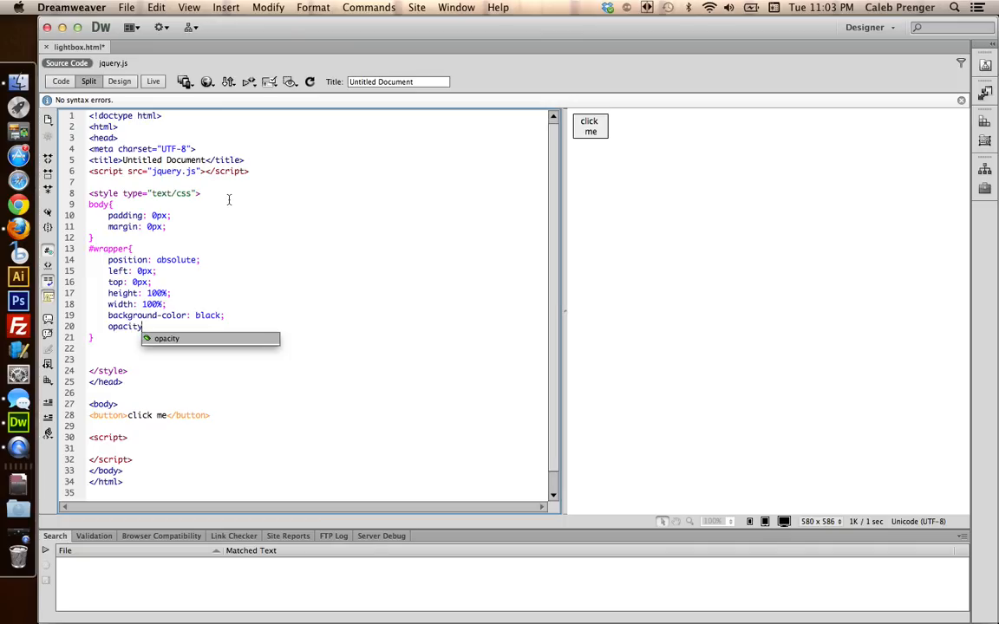
pyautogui.write(': .7;')
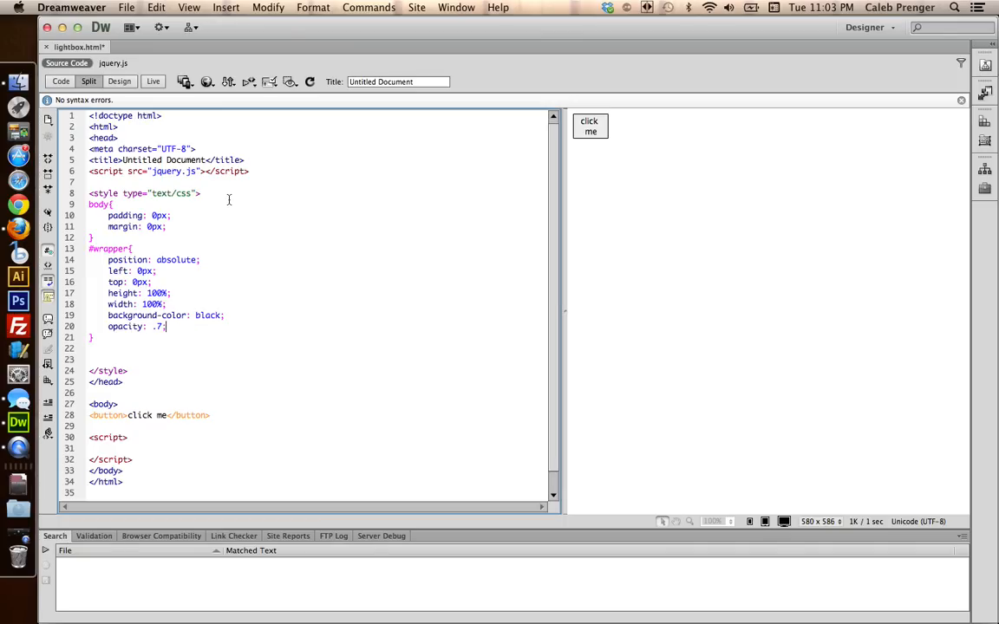
pyautogui.write('0')
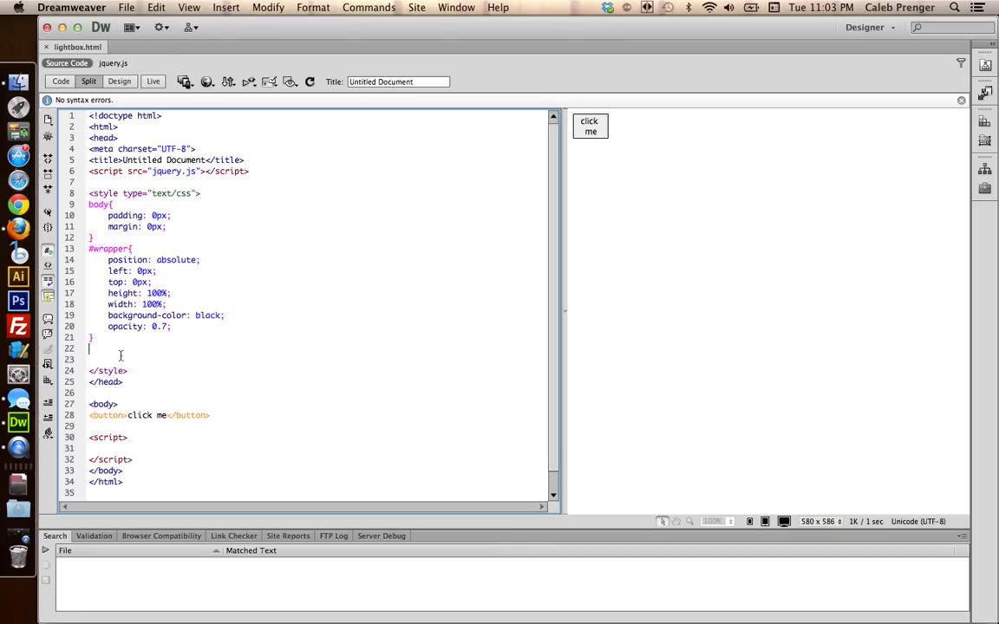
# Start the #lightbox rule: absolute position, 600px wide, 400px tall, with a left offset
pyautogui.write('#lightbox{')
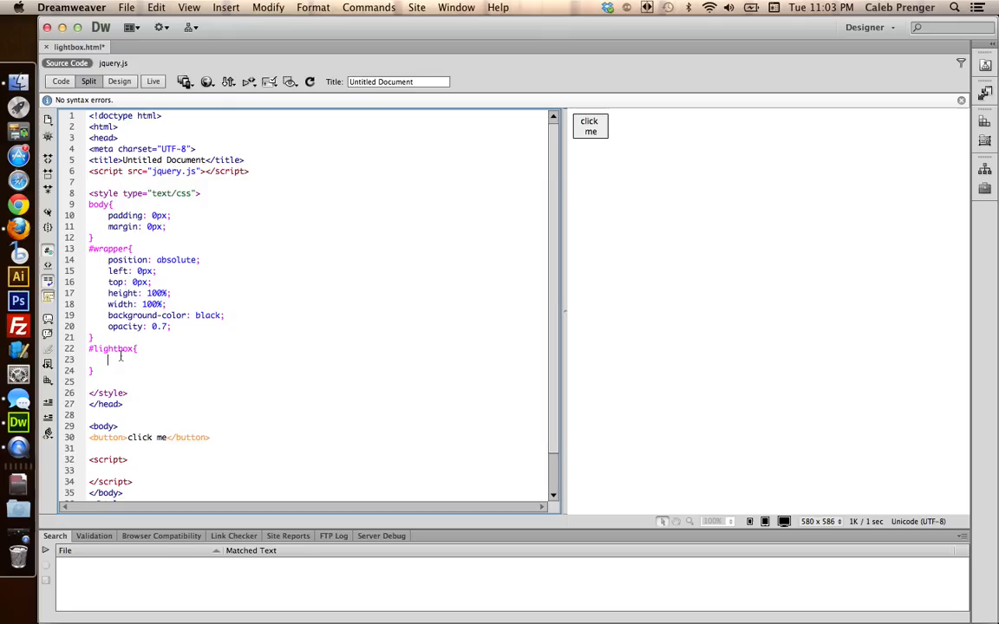
pyautogui.write('po')
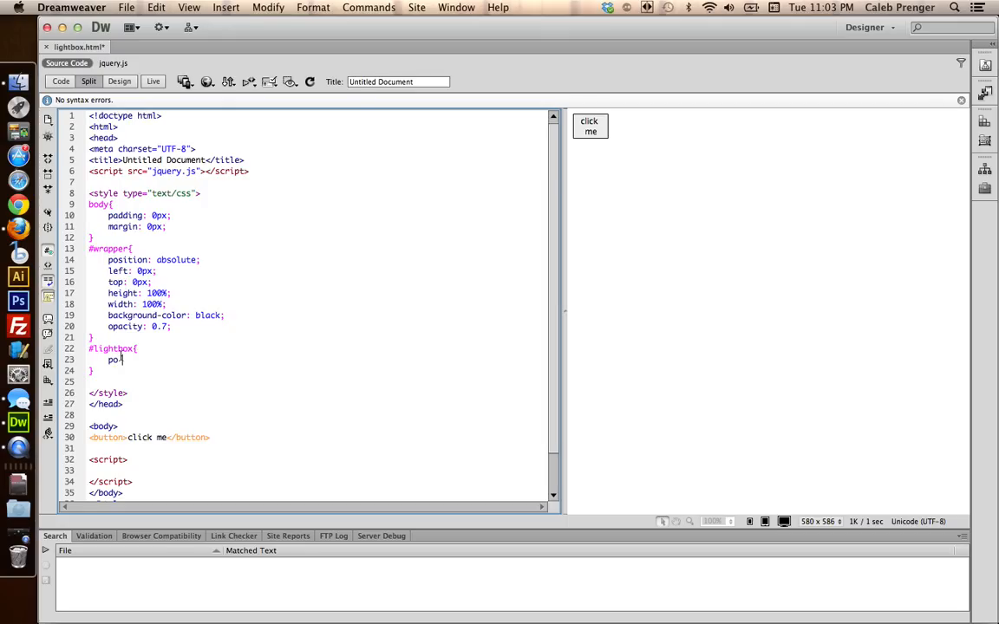
pyautogui.write('sition: absolute;')
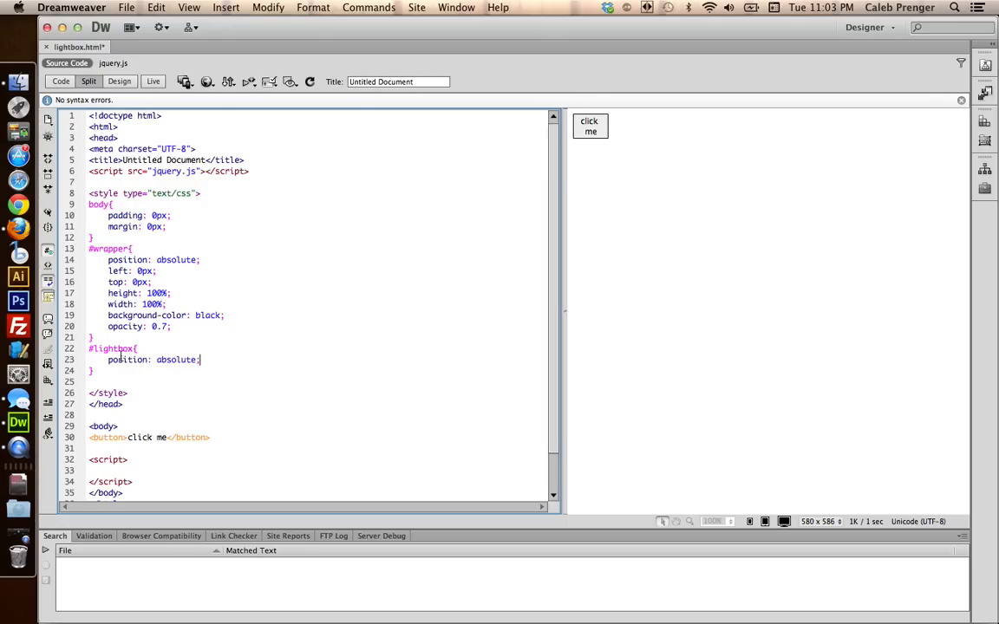
pyautogui.write('width')
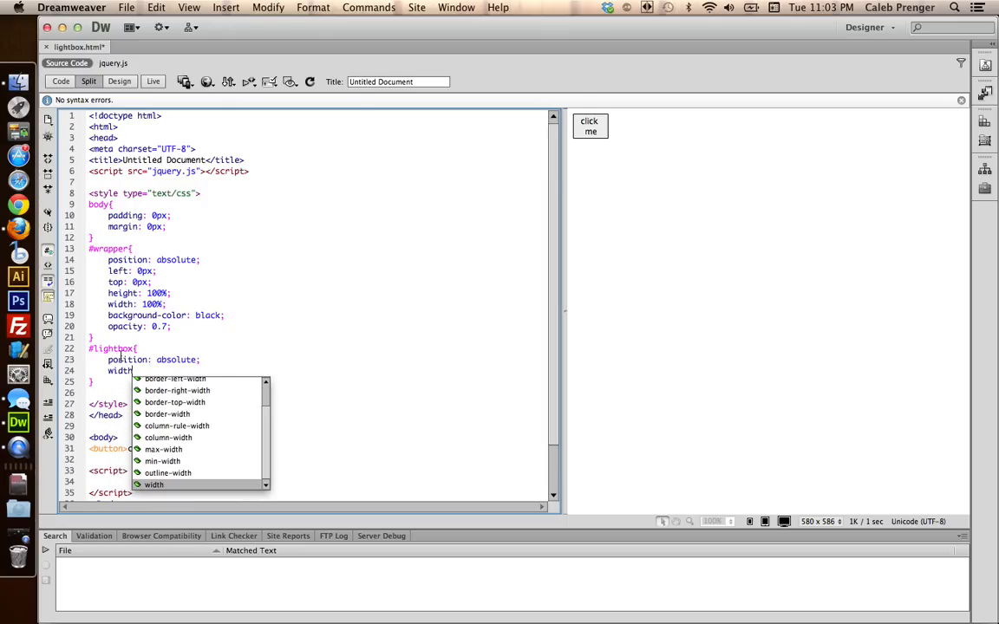
pyautogui.write('600px;')
pyautogui.write('height:')
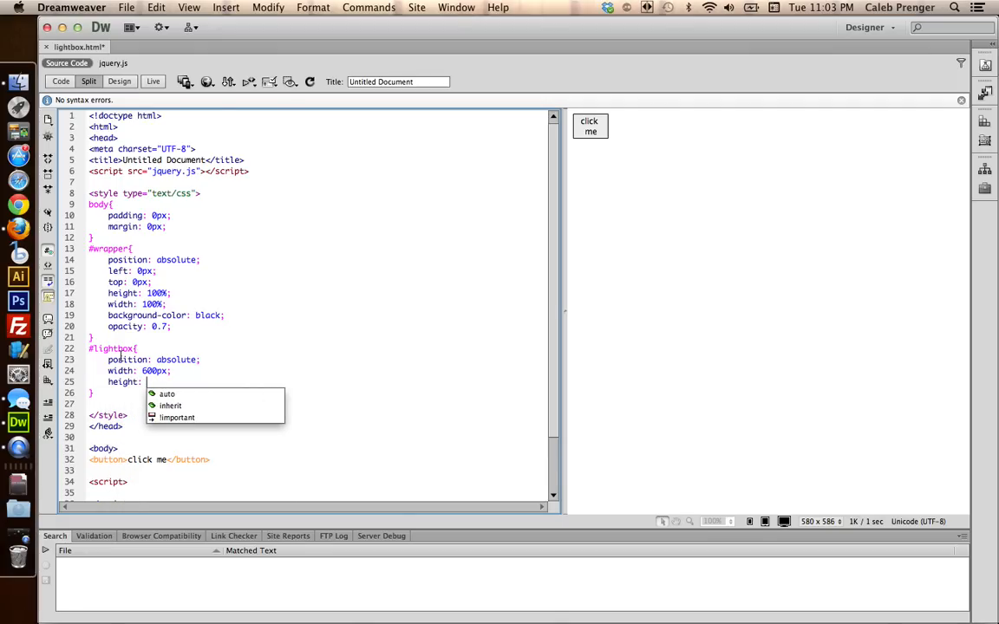
pyautogui.write('400px;')
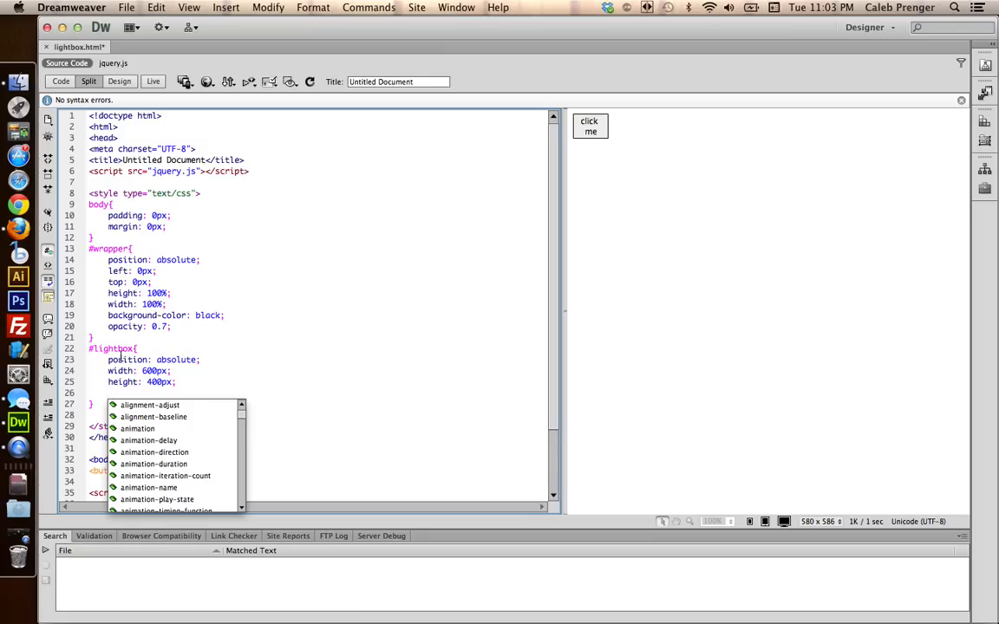
pyautogui.write('left: 50')
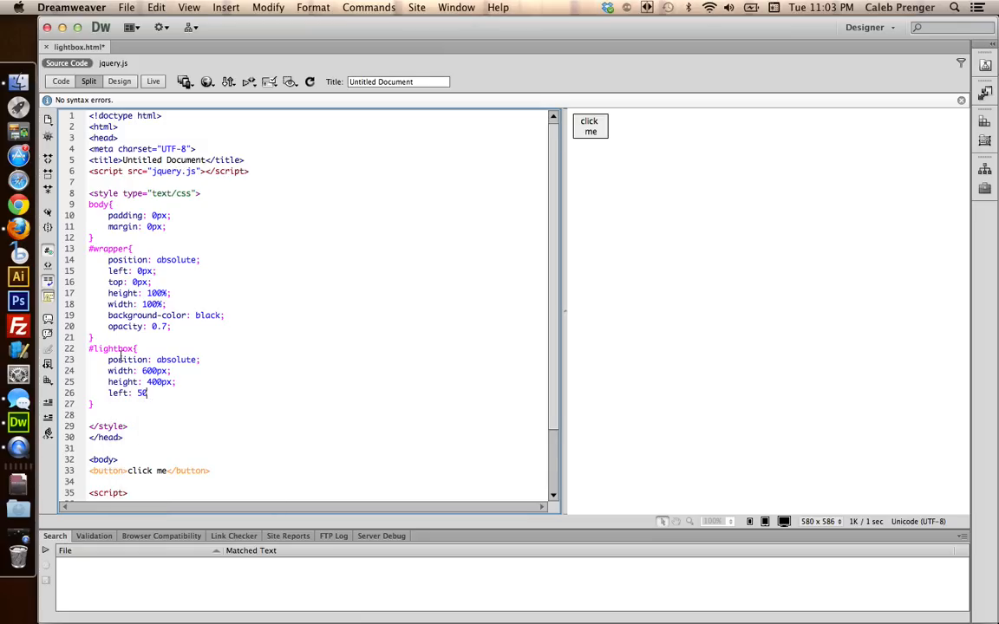
# Add a margin offset, 3px black border, 6px rounded corners and white background
pyautogui.write('margin-left: -300px;')
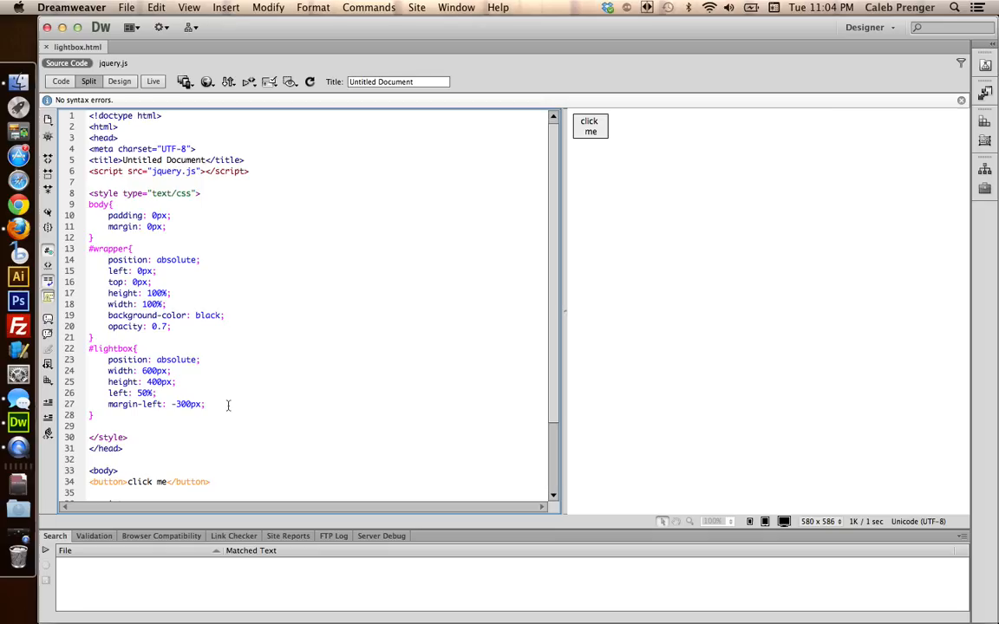
pyautogui.write('border')
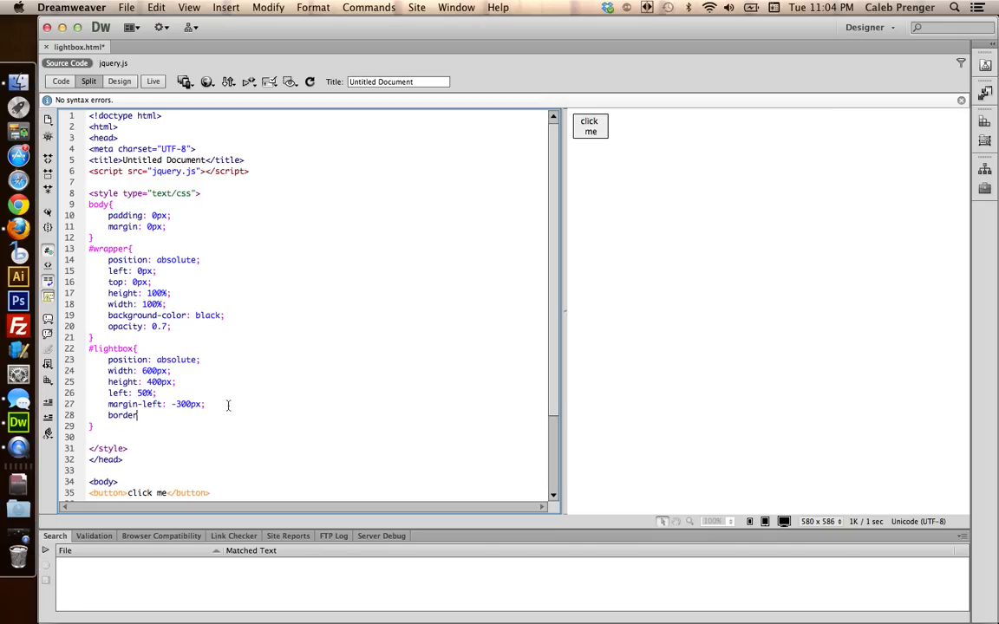
pyautogui.write('3px solid black;')
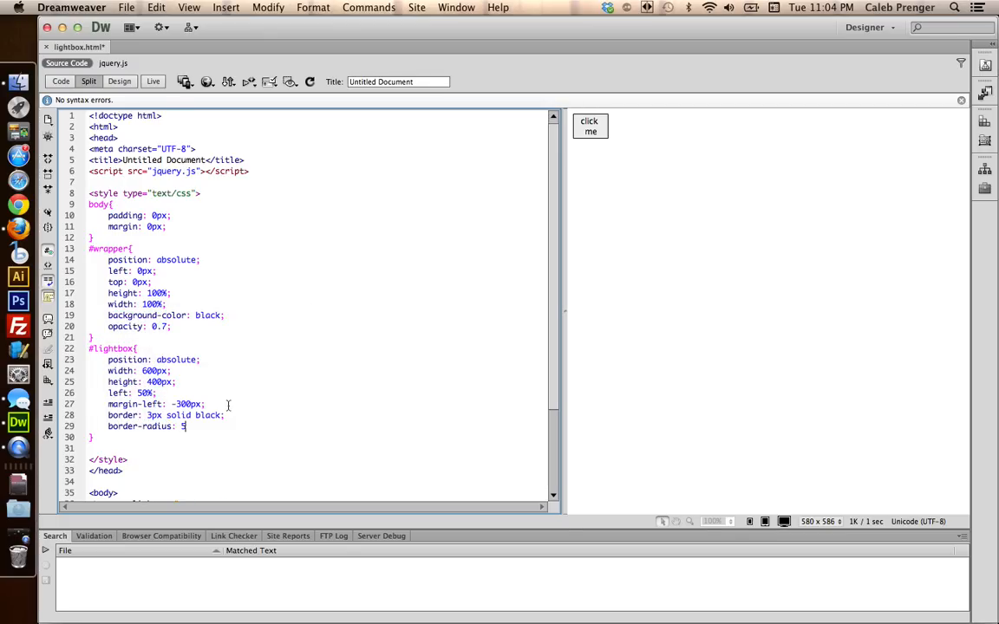
pyautogui.write('6px;')
pyautogui.write('bakground-color')
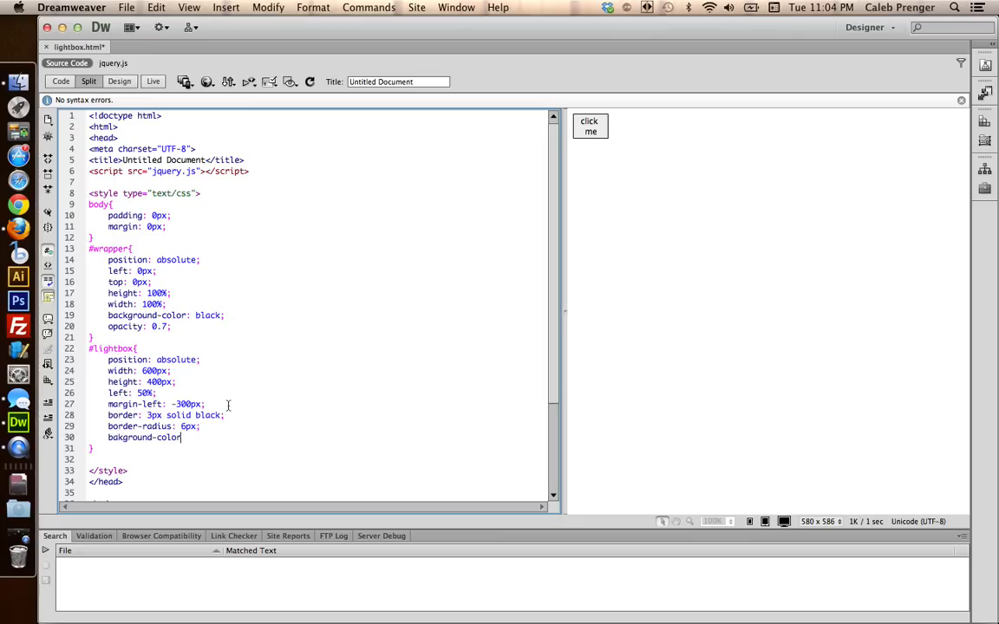
pyautogui.write('white;')
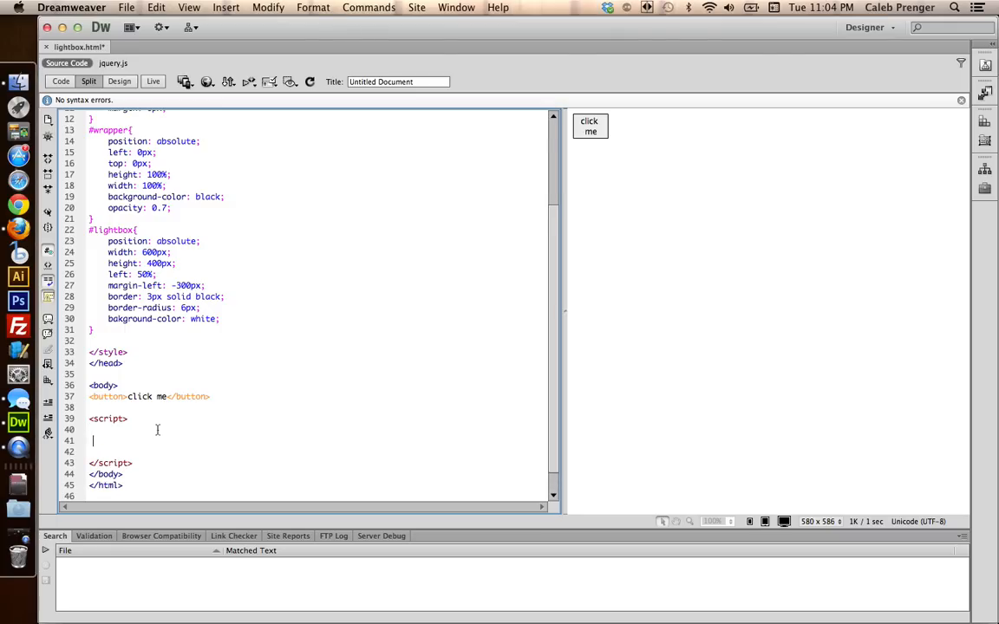
# Write $('button').click(function(){ alert(''); }); in the script block and save
pyautogui.write("$('button")
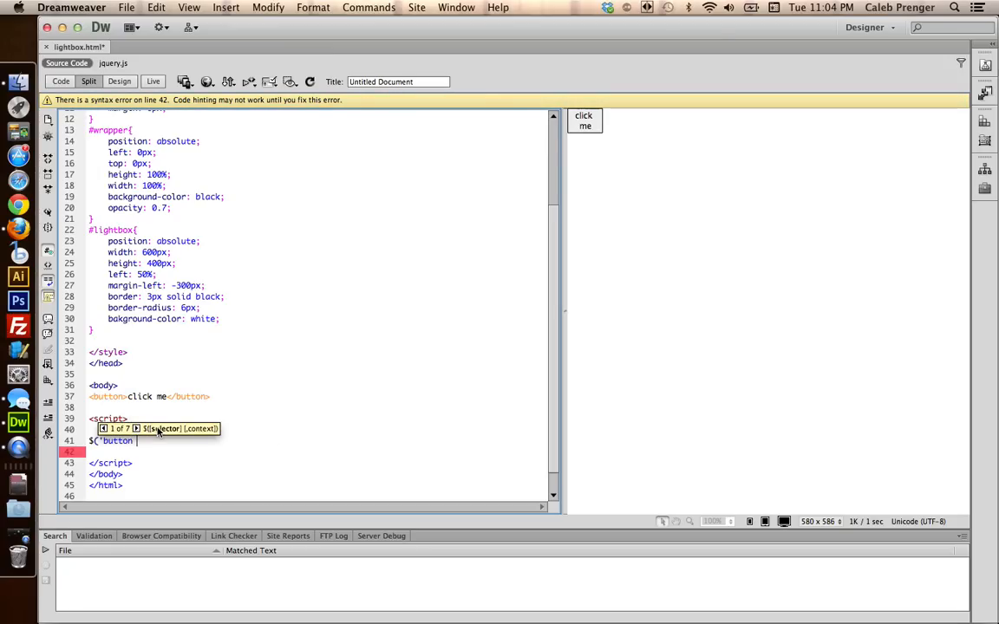
pyautogui.write(').clic')
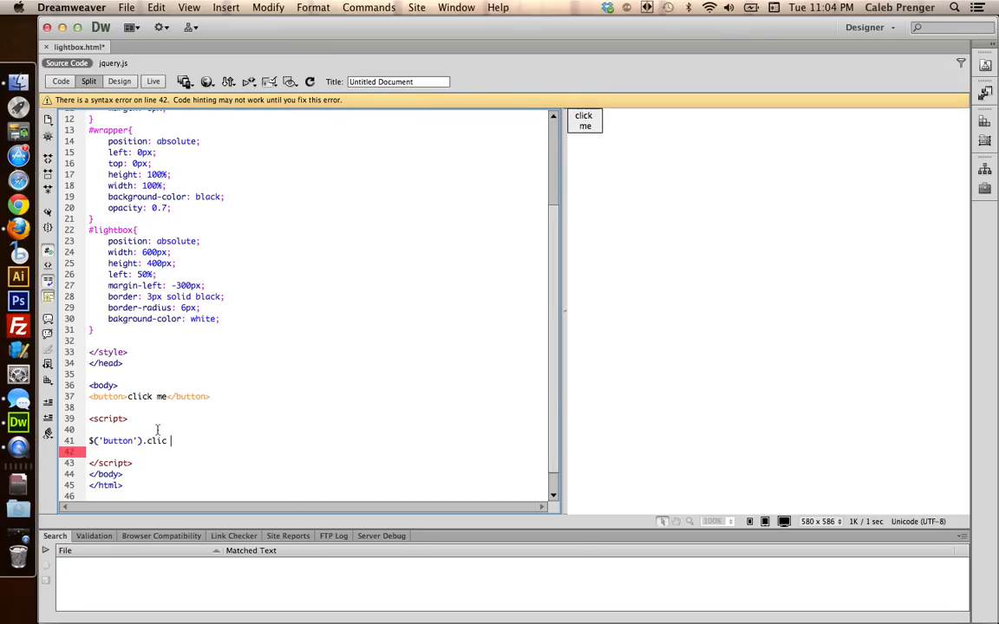
pyautogui.write('k(function()')
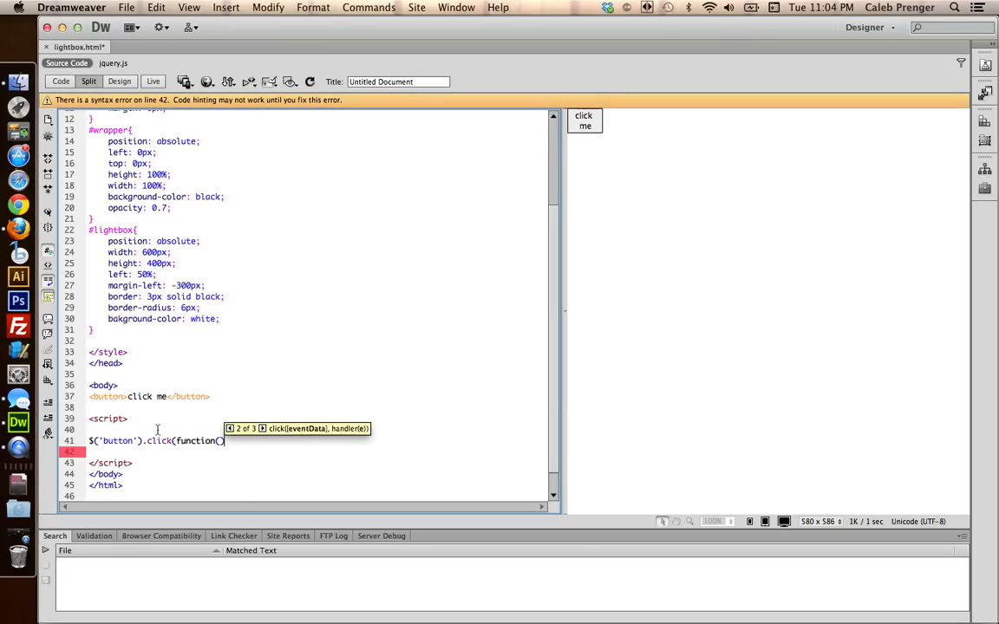
pyautogui.write('{')
pyautogui.write('});')
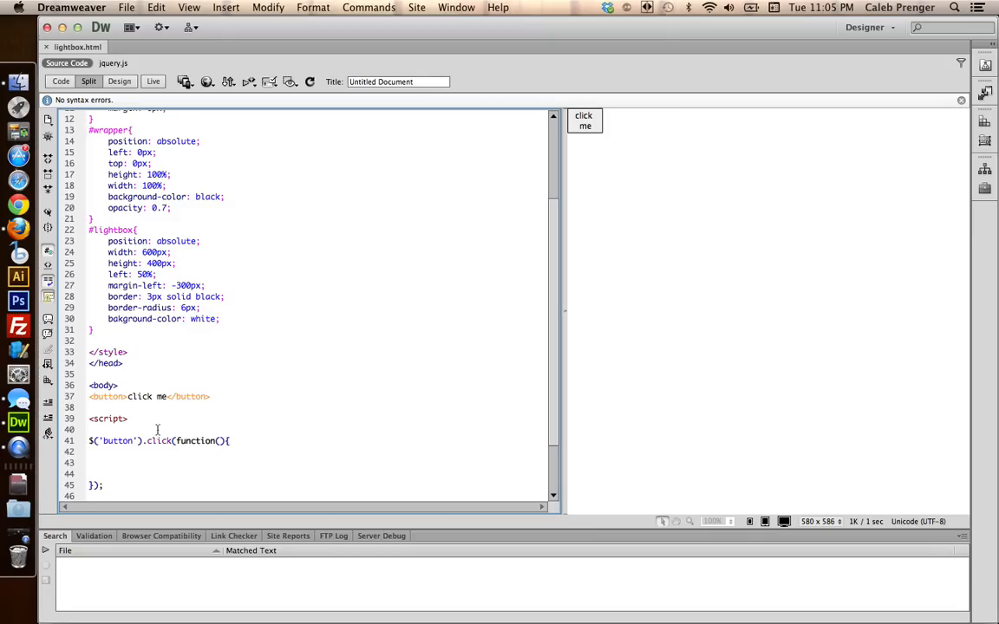
pyautogui.write('alert("");')
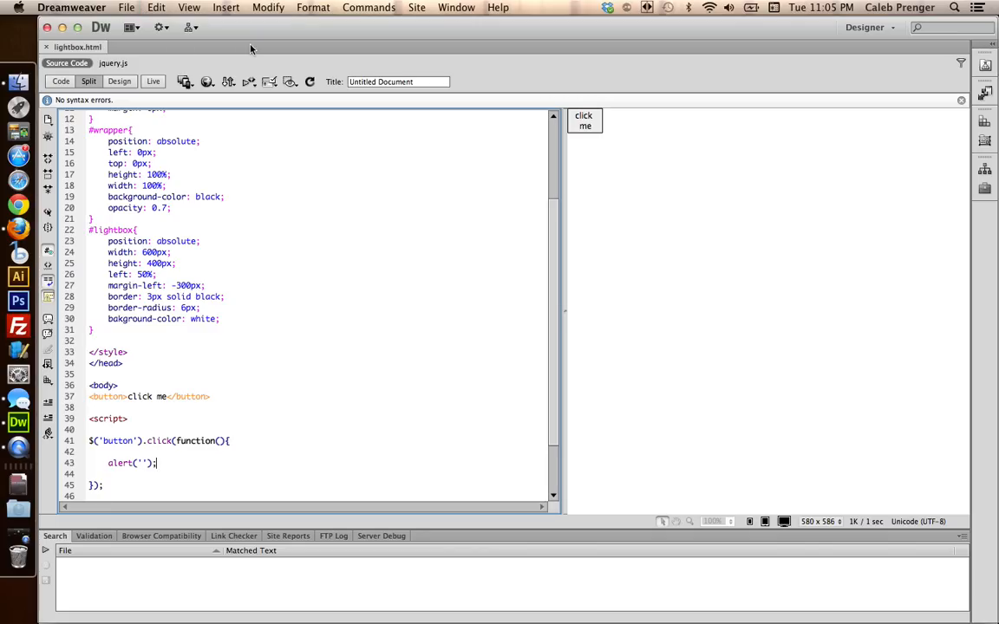
# Test the 'click me' alert in Live view, dismiss it, and delete the alert line
pyautogui.click(153, 80)
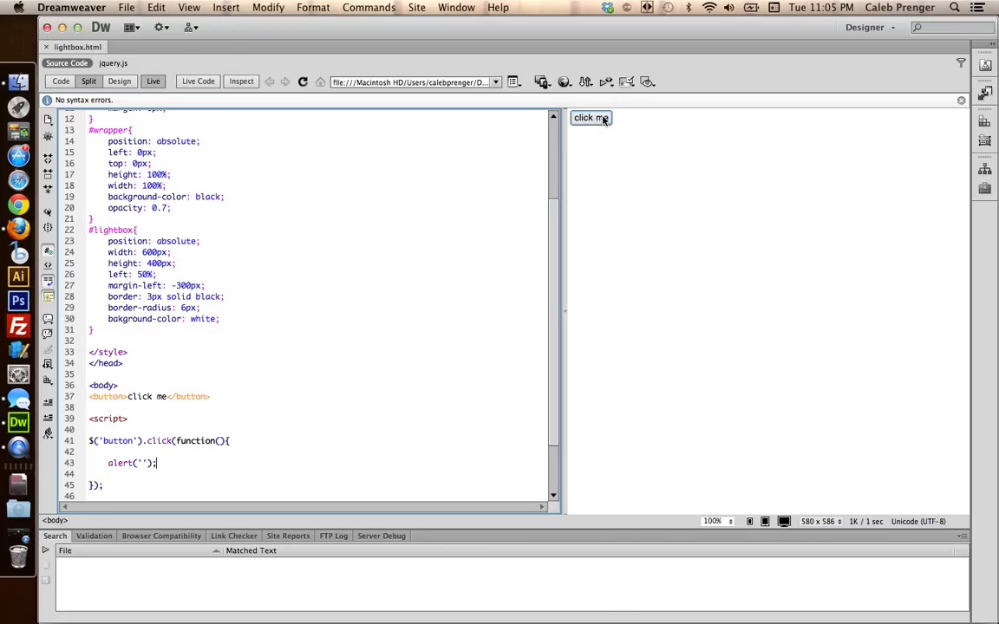
pyautogui.click(590, 117)
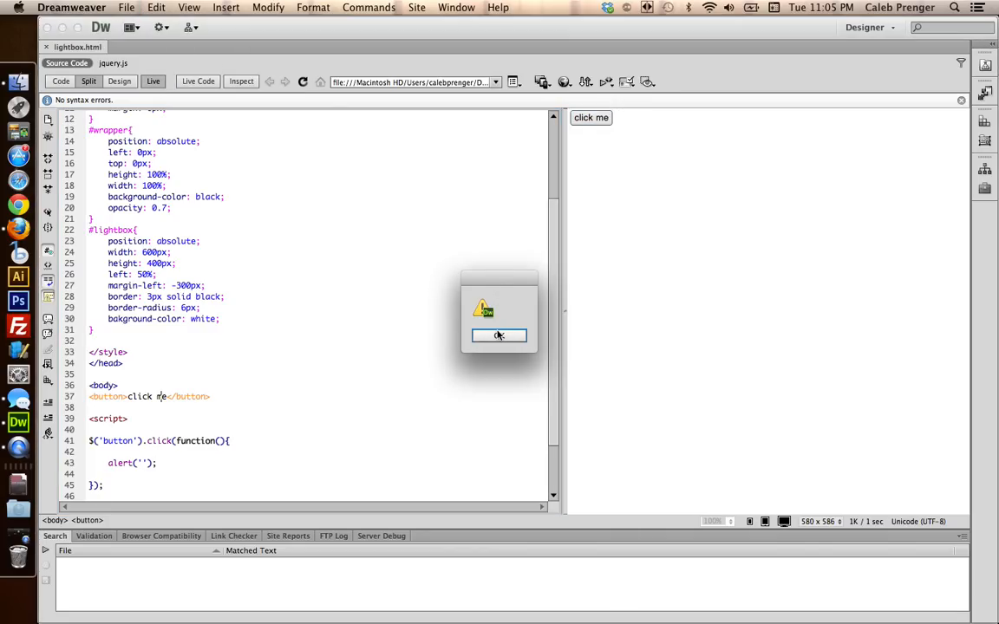
pyautogui.click(498, 336)
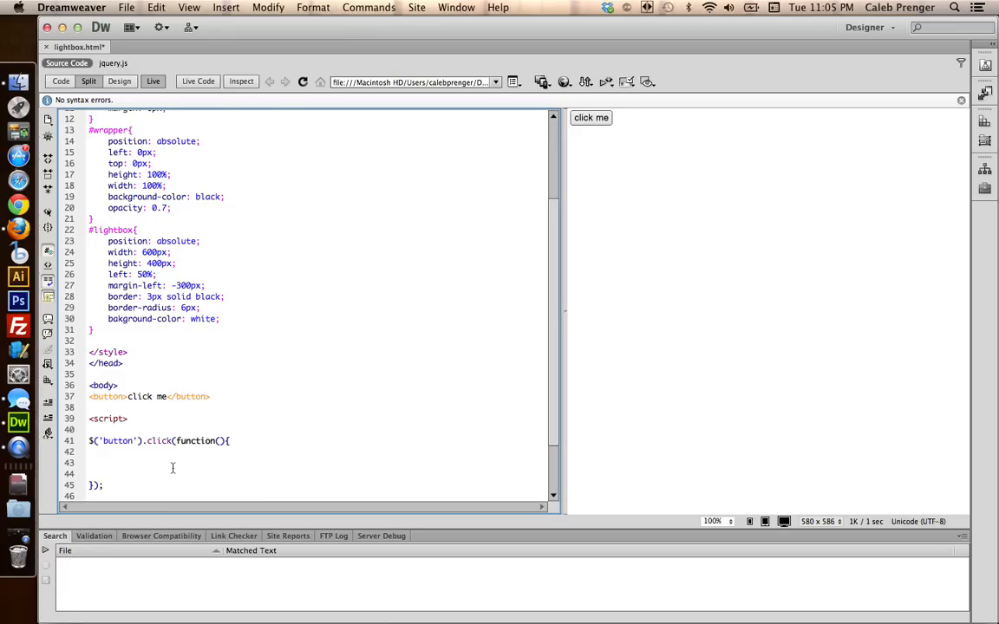
pyautogui.click(107, 462)
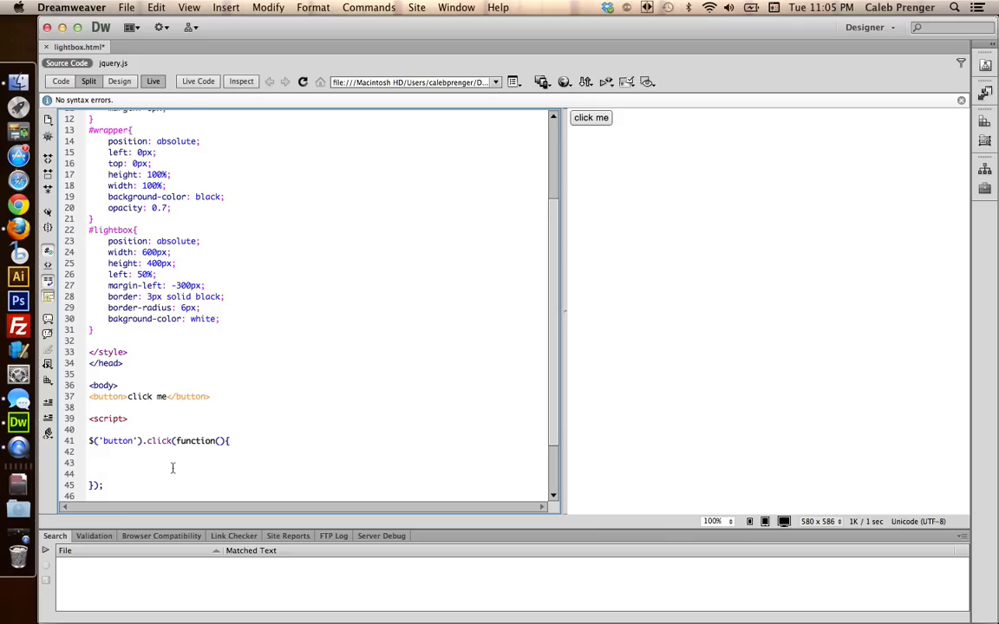
pyautogui.click(108, 462)
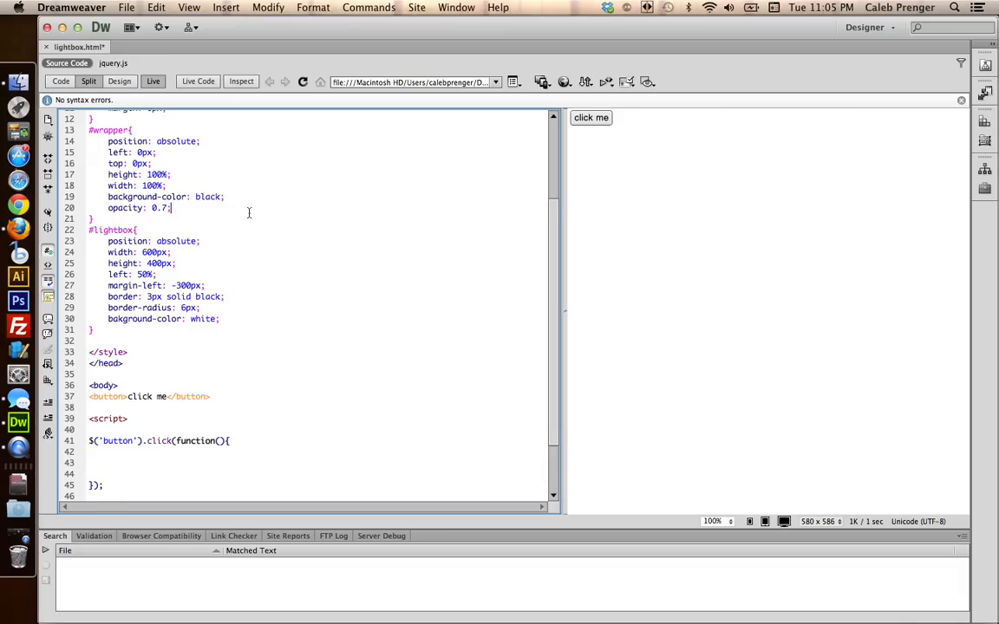
# Append display: none; to the #wrapper and #lightbox rules, then begin a $( selector
pyautogui.write('display: none;')
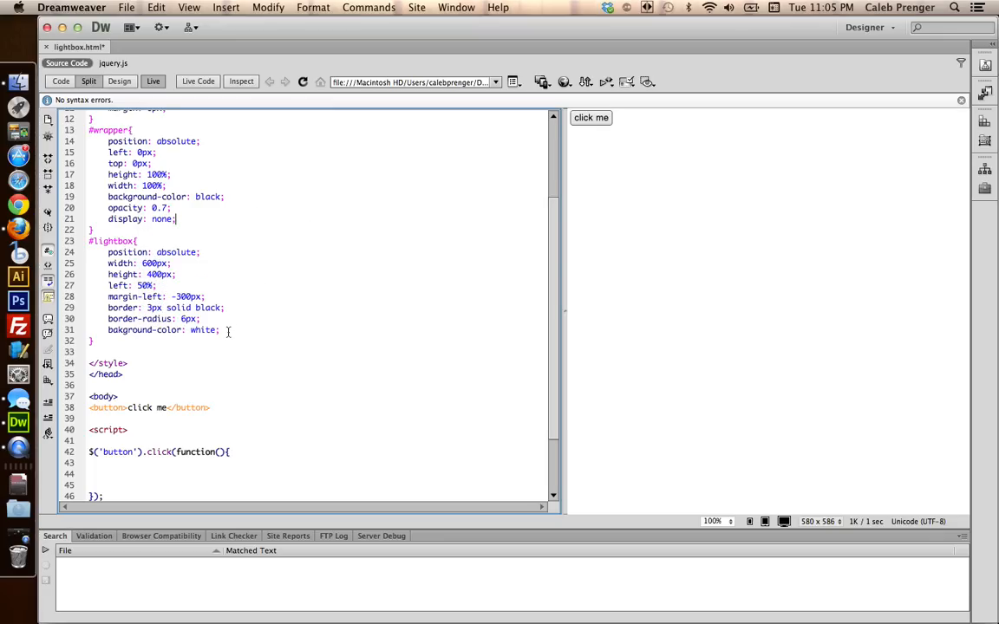
pyautogui.write('display: none;')
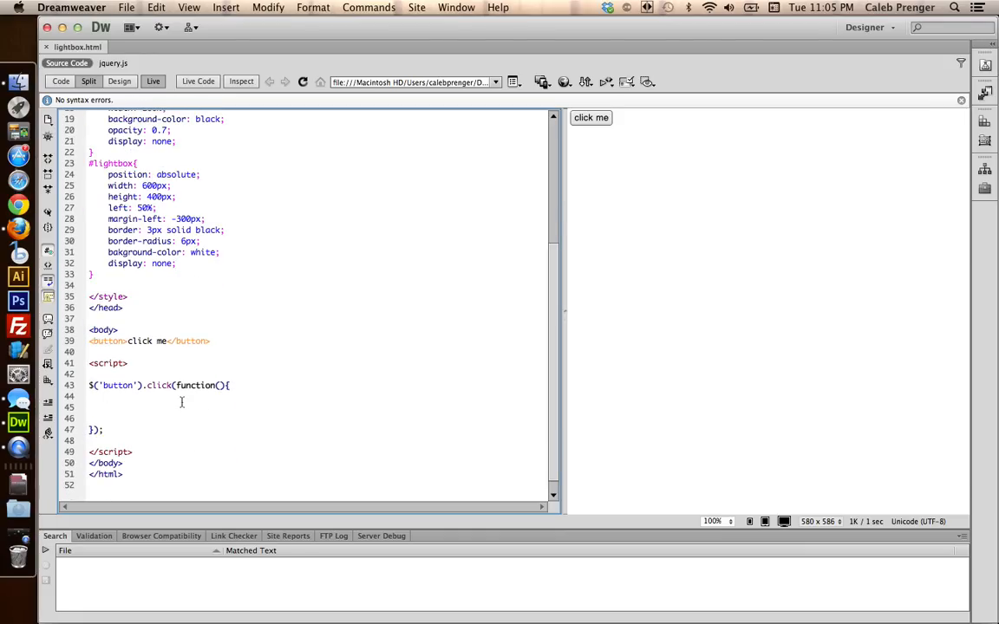
pyautogui.write("$('body")
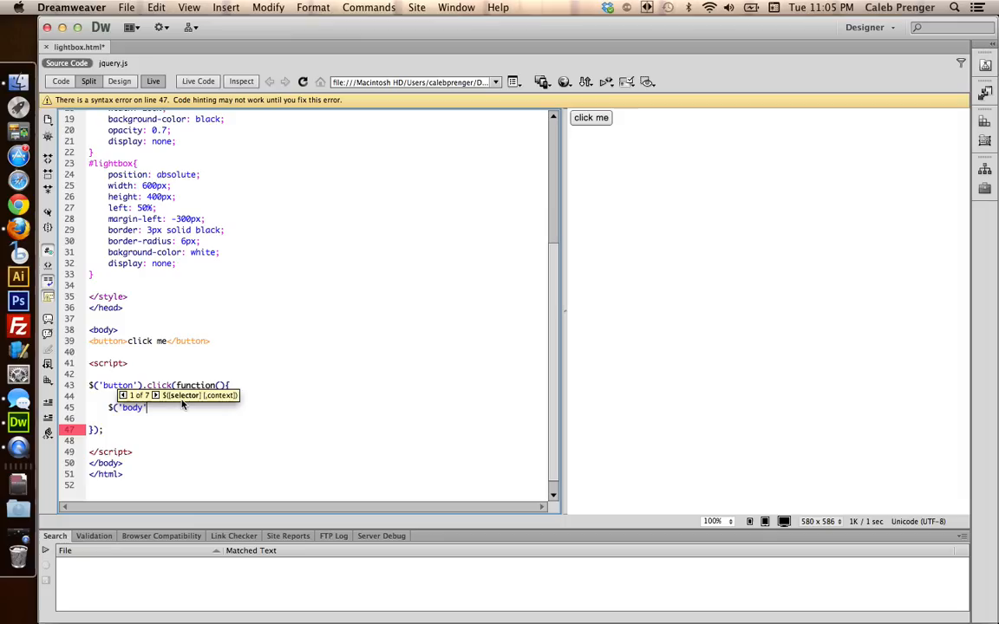
# Make the handler append '<div id="wrapper"></div>' to the body
pyautogui.write('.append();')
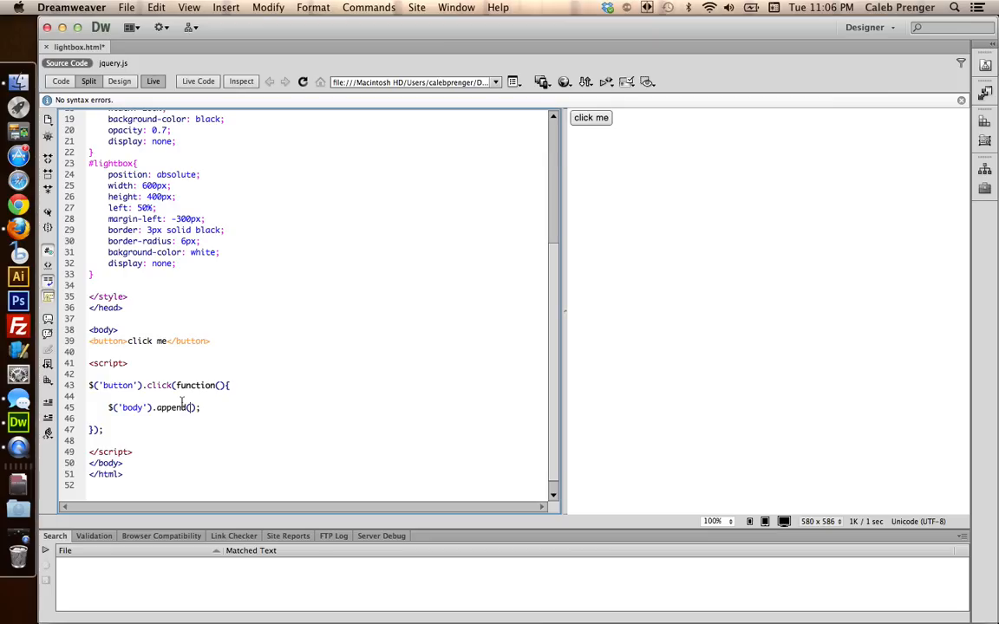
pyautogui.write("'")
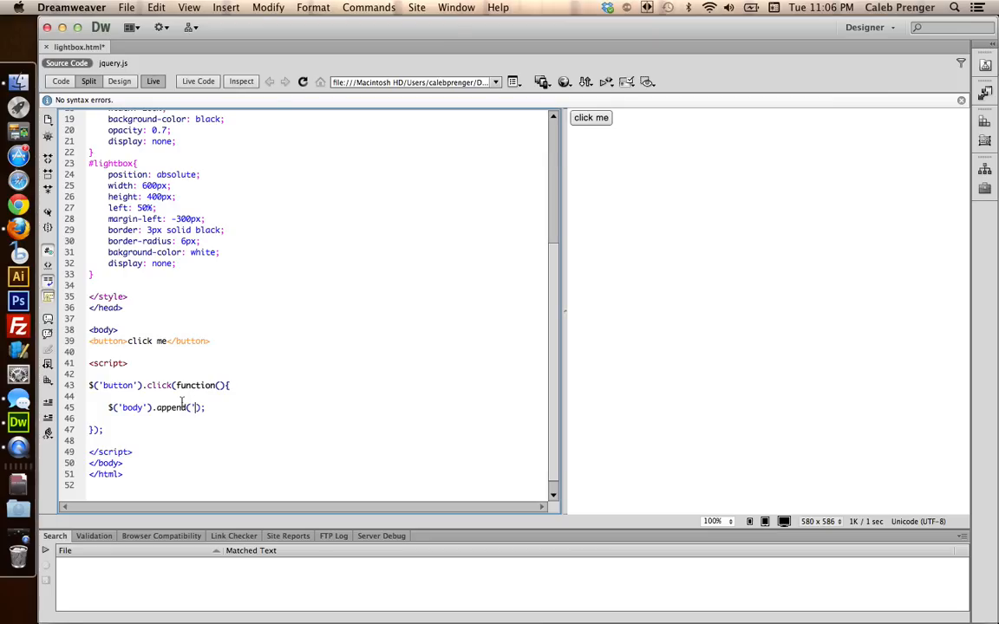
pyautogui.write('<div')
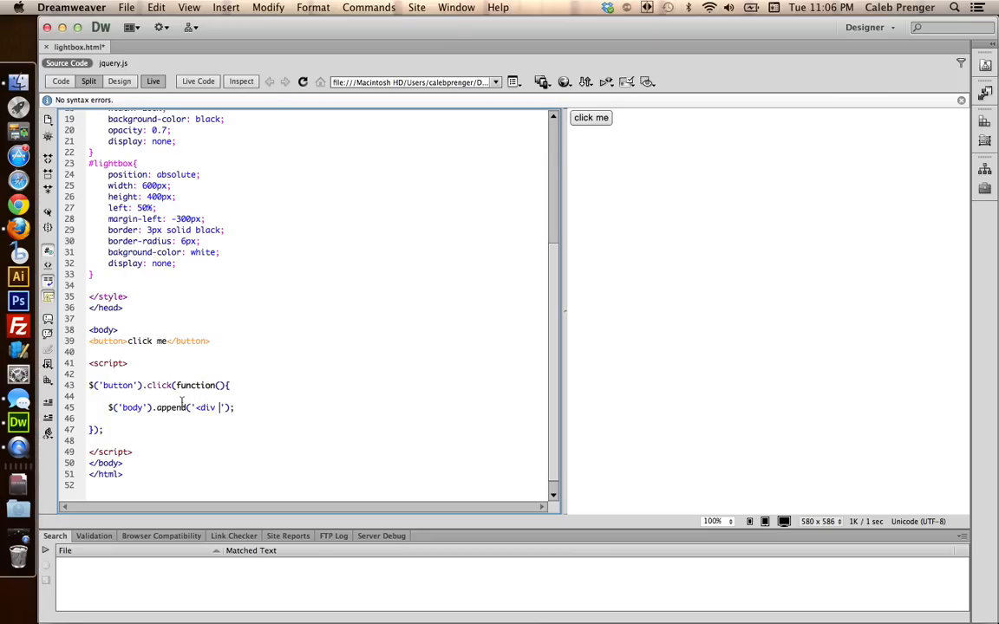
pyautogui.write('id="wrapper"></div>')
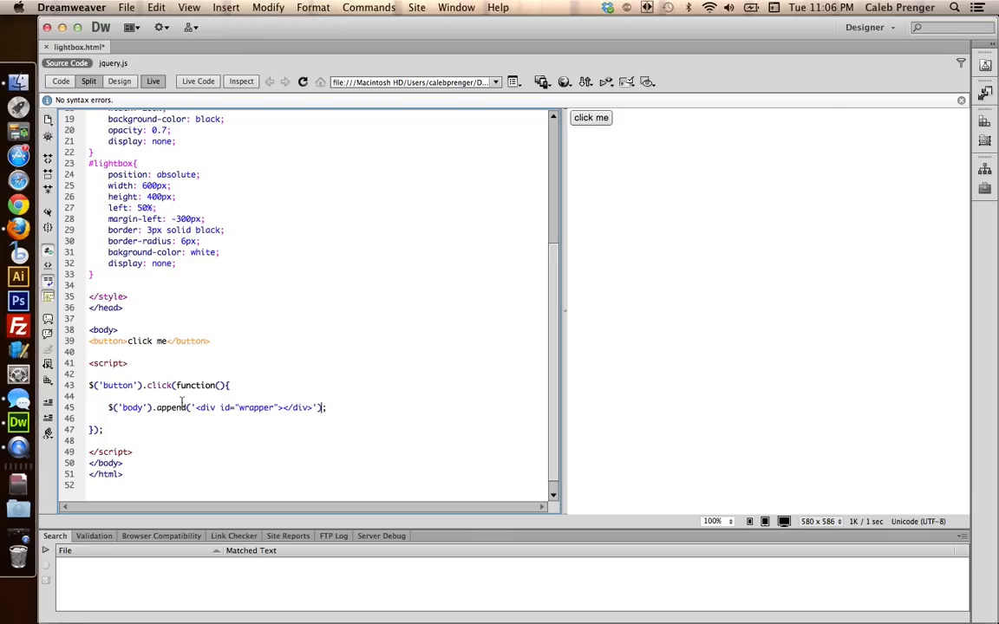
pyautogui.write('$')
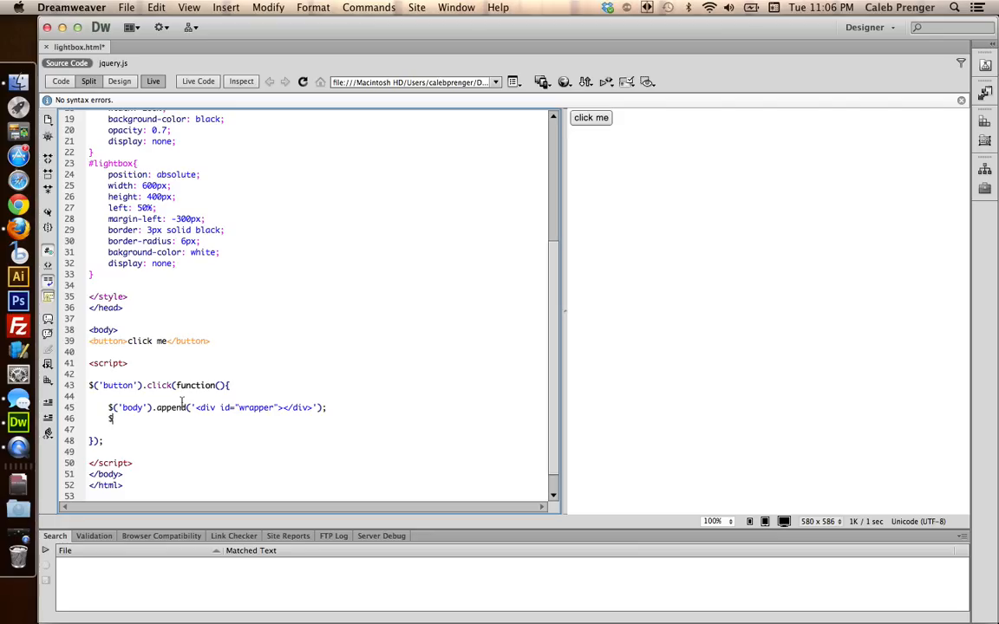
pyautogui.write('(')
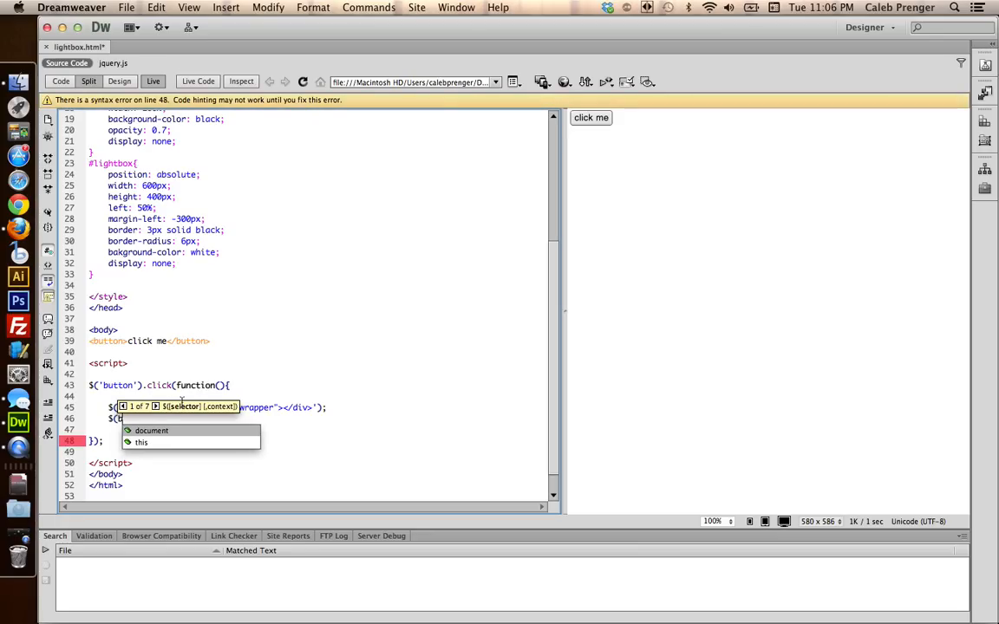
pyautogui.write("'body")
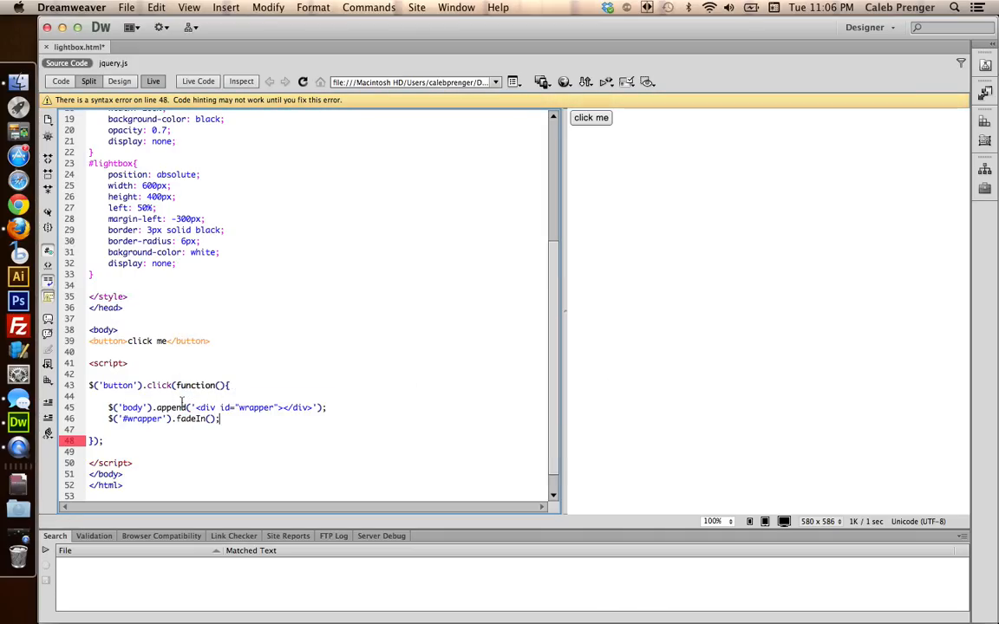
# Fade in #wrapper with a callback that fades in #lightbox, and save
pyautogui.write(')')
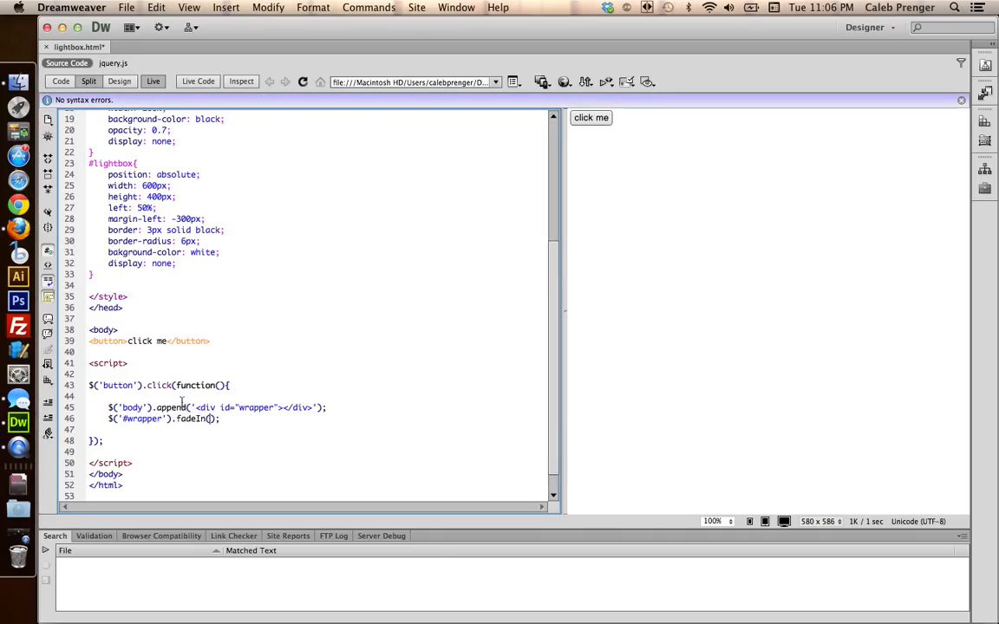
pyautogui.write('fu')
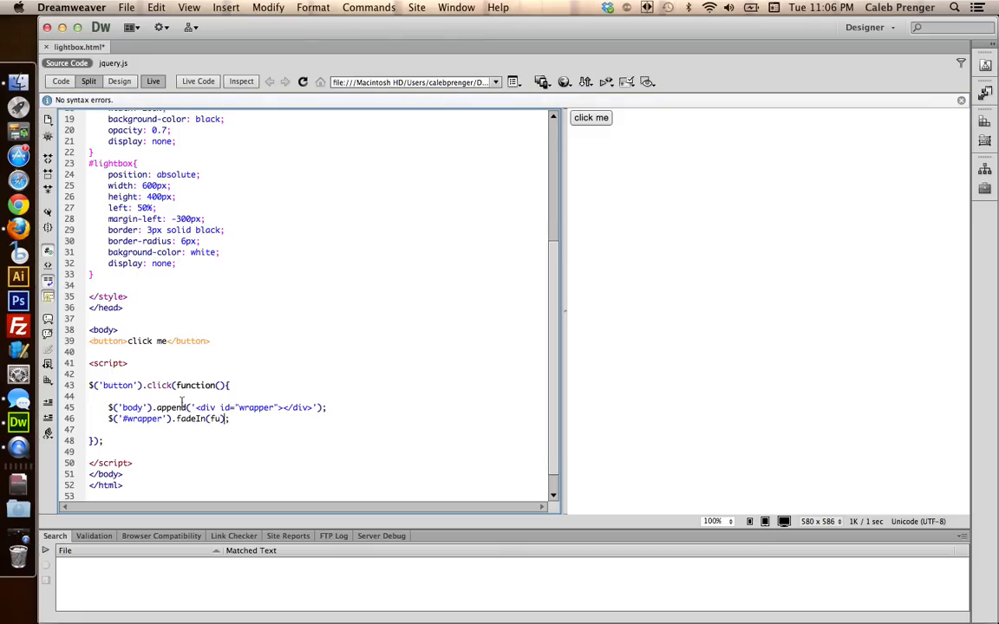
pyautogui.write('function(){')
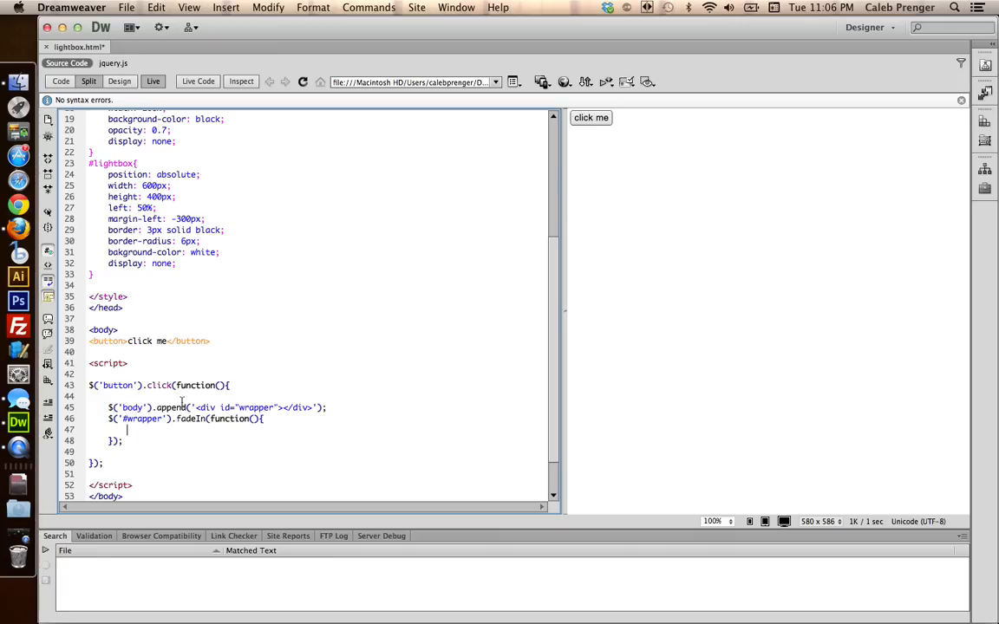
pyautogui.write('$')
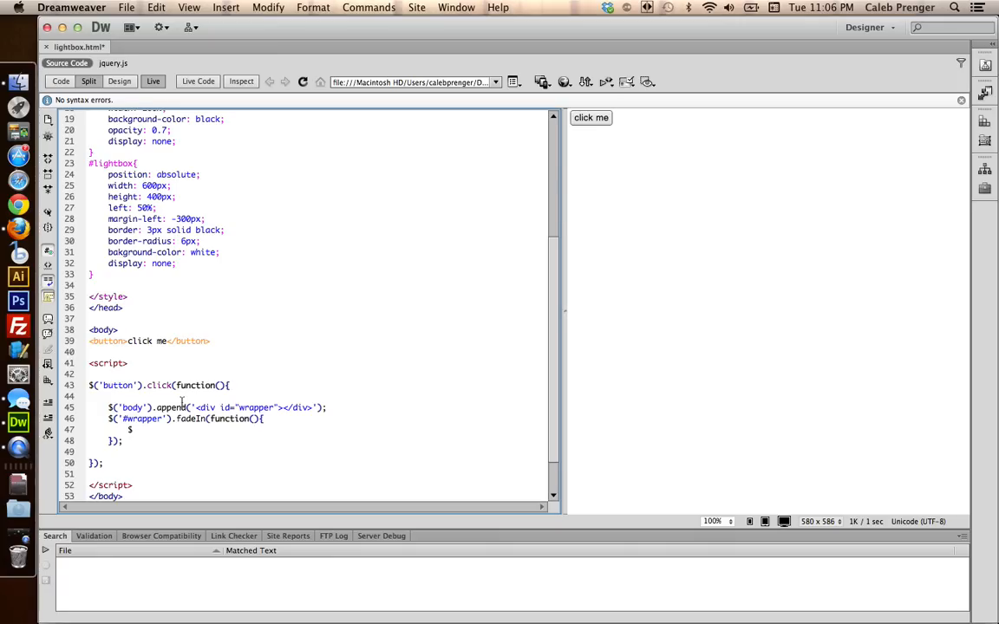
pyautogui.write('$')
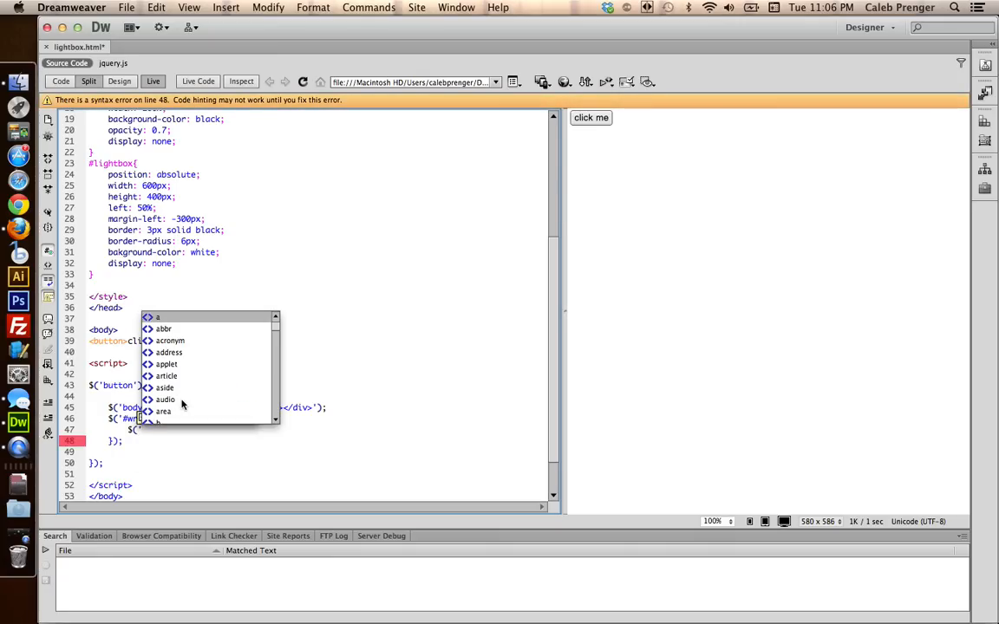
pyautogui.write('.fadeIn();')
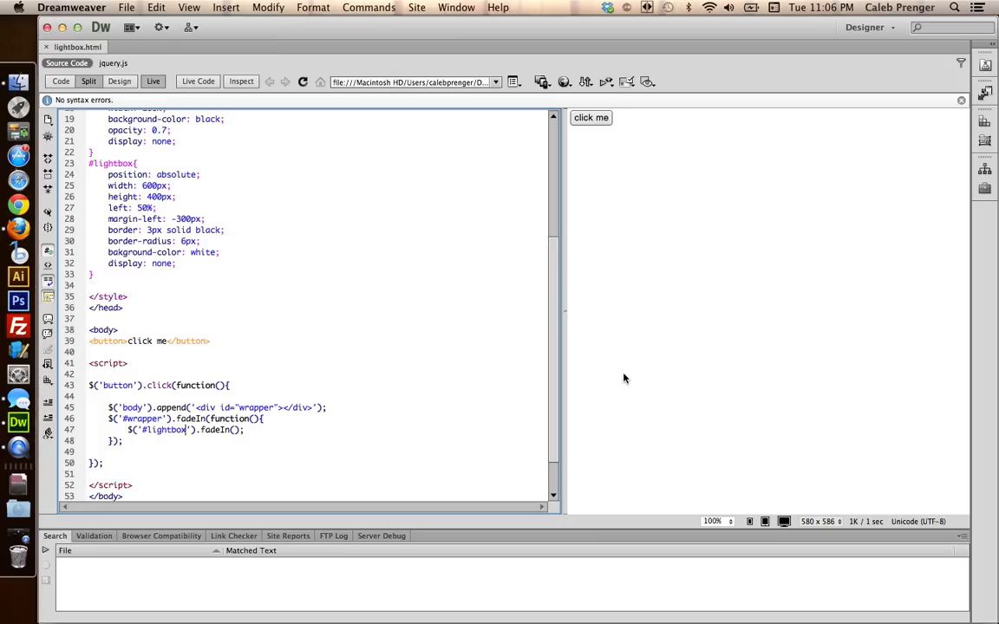
pyautogui.moveTo(332, 65)
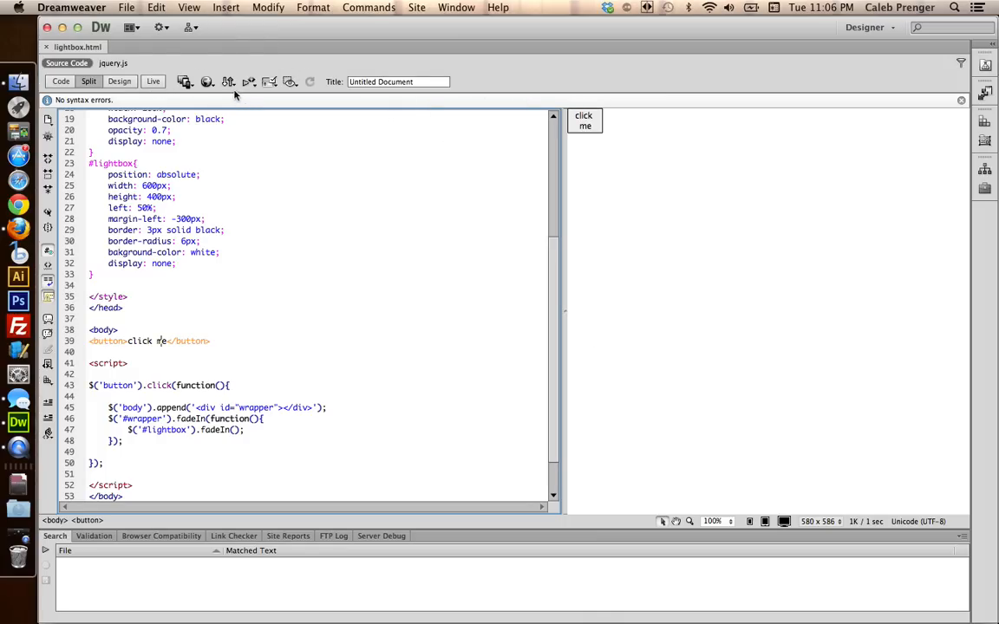
# Preview lightbox.html in Firefox and review the console's CSS warnings about bakground-color
pyautogui.click(207, 81)
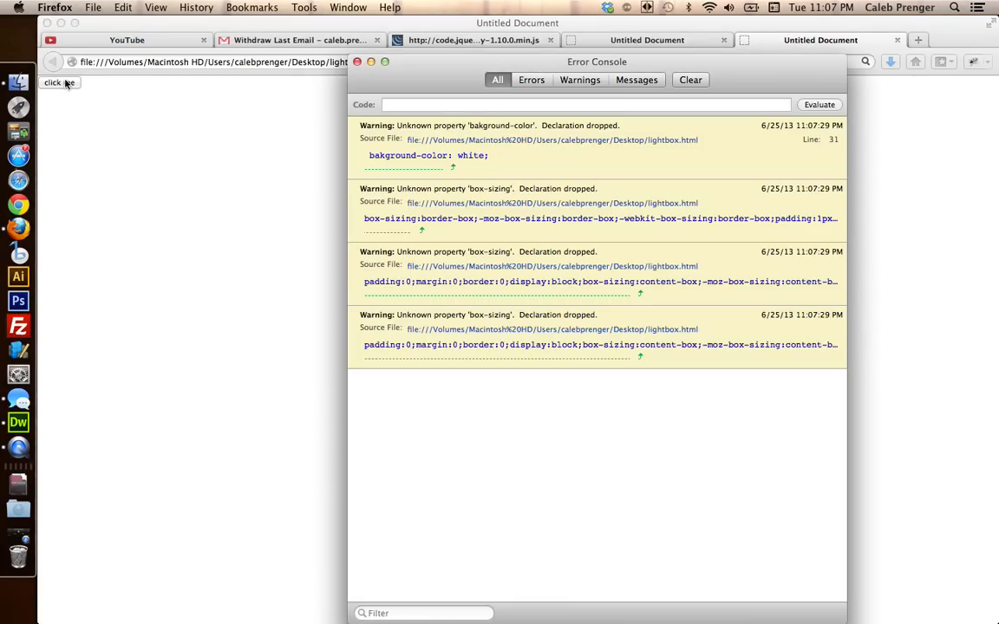
pyautogui.moveTo(154, 124)
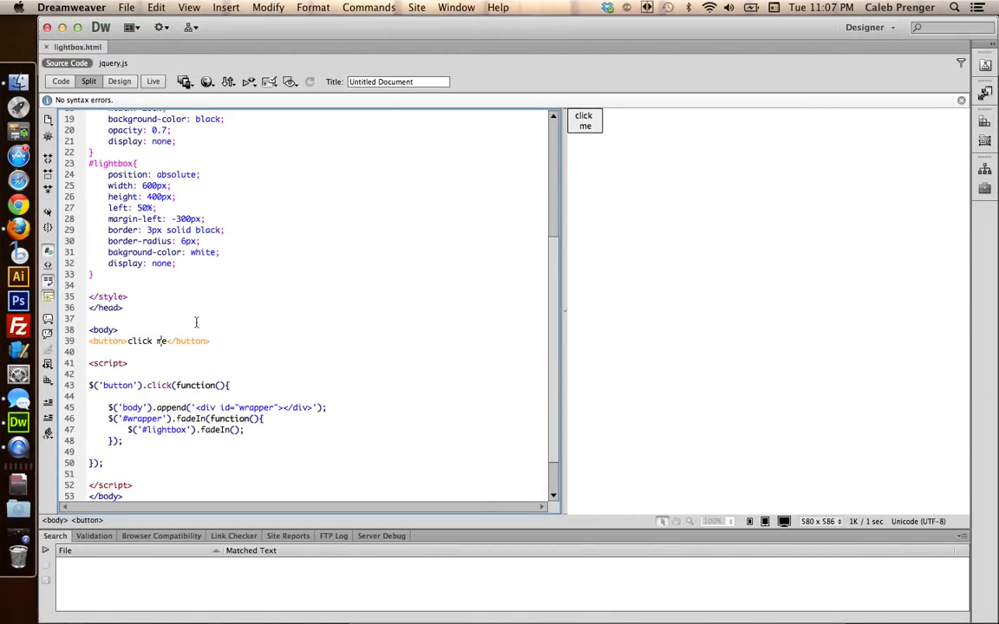
pyautogui.moveTo(199, 360)
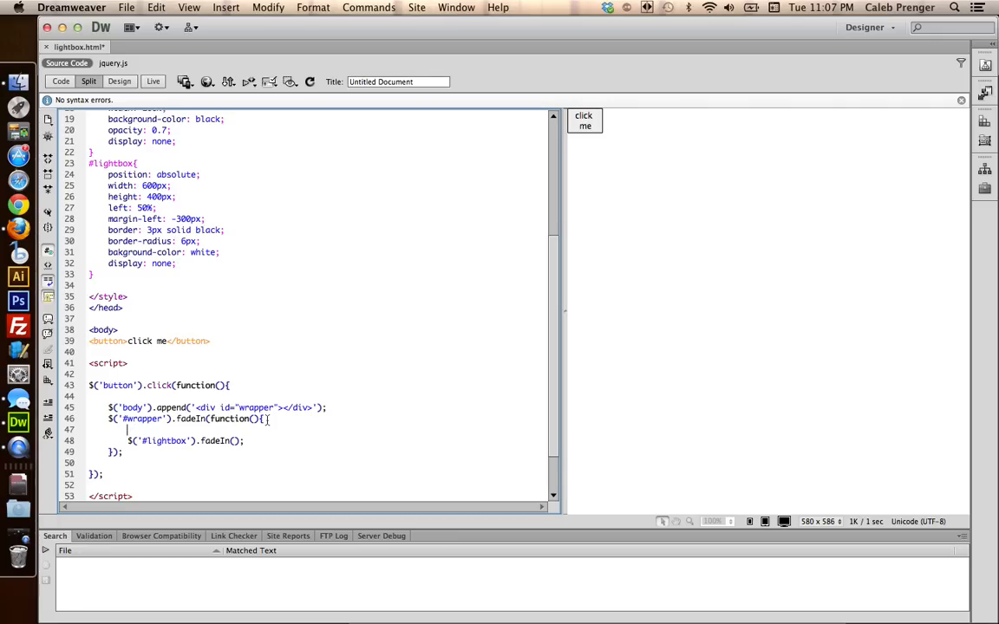
# Insert $('body').append('<div id="lightbox"></div>'); before the #lightbox fadeIn line
pyautogui.write('$(\'body\').append(\'<div id="l\');')
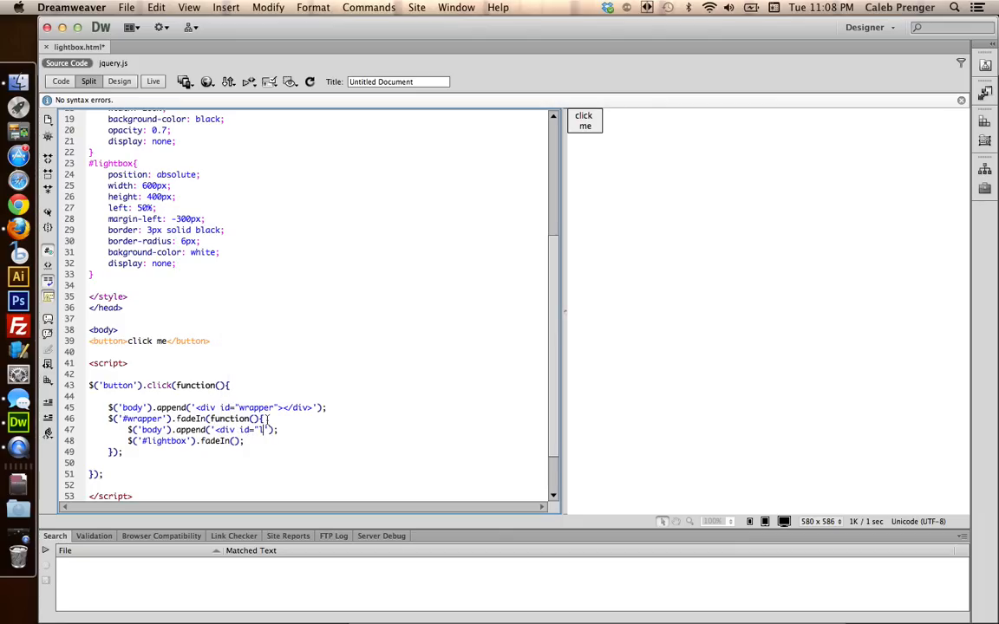
pyautogui.write('ightbox')
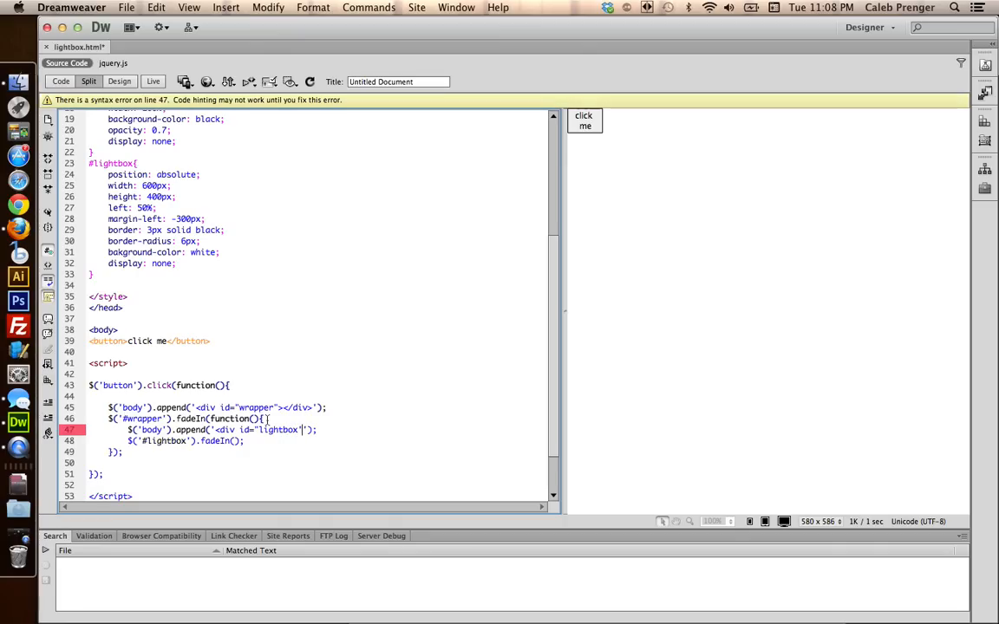
pyautogui.write('</div>')
pyautogui.click(157, 252)
pyautogui.write('c')
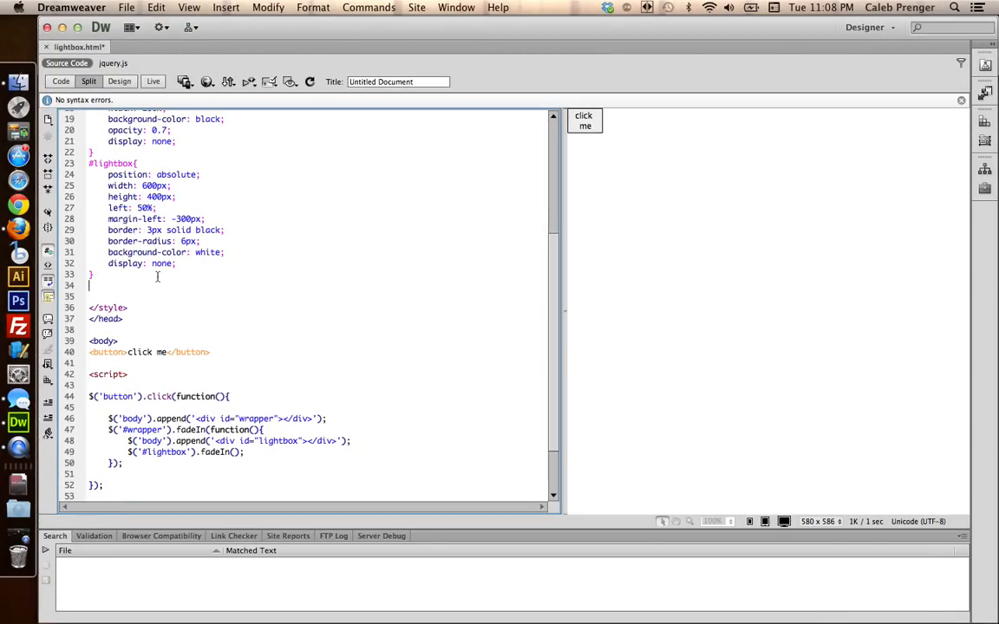
# Add a button rule: position relative, left 100px, top 200px
pyautogui.write('button{')
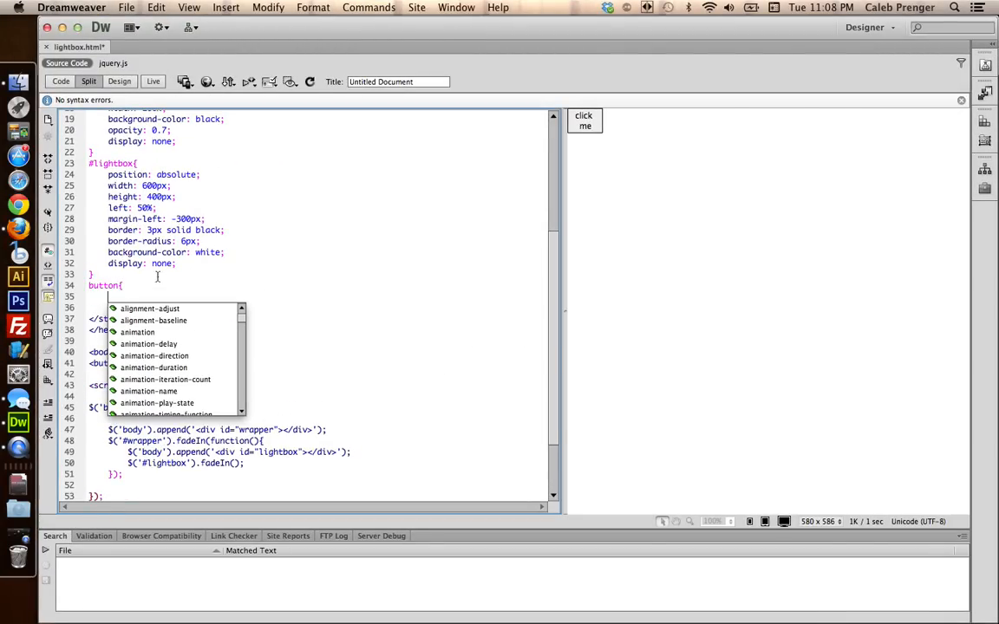
pyautogui.write('positio')
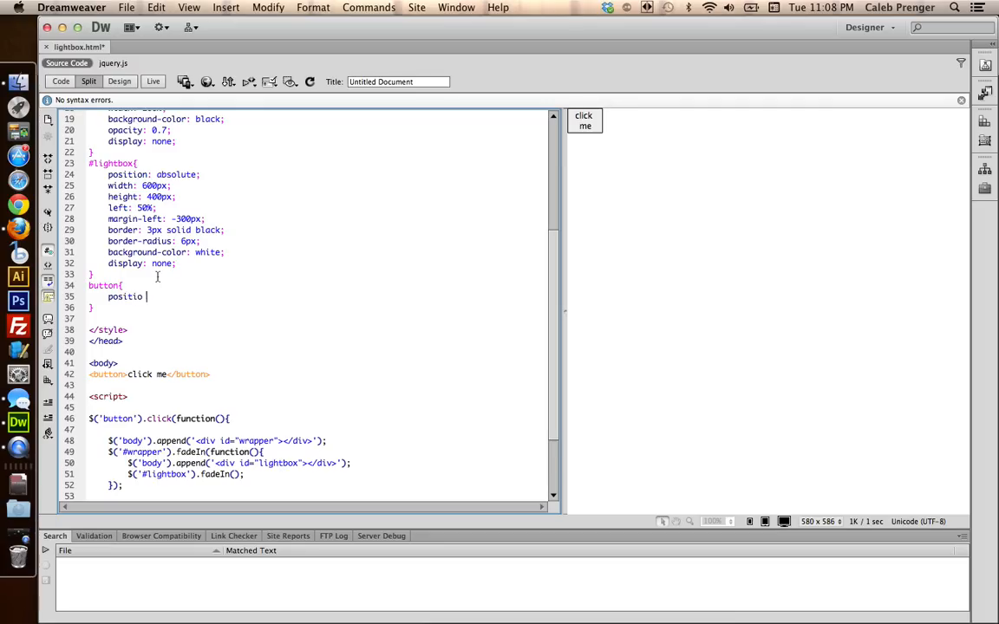
pyautogui.write('n: relative;')
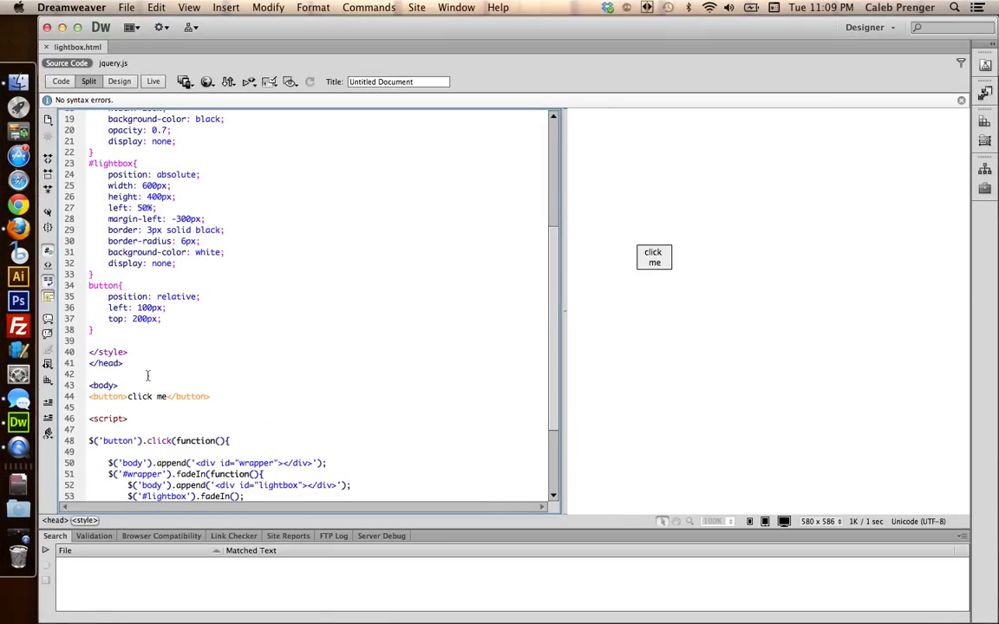
pyautogui.scroll(-3)
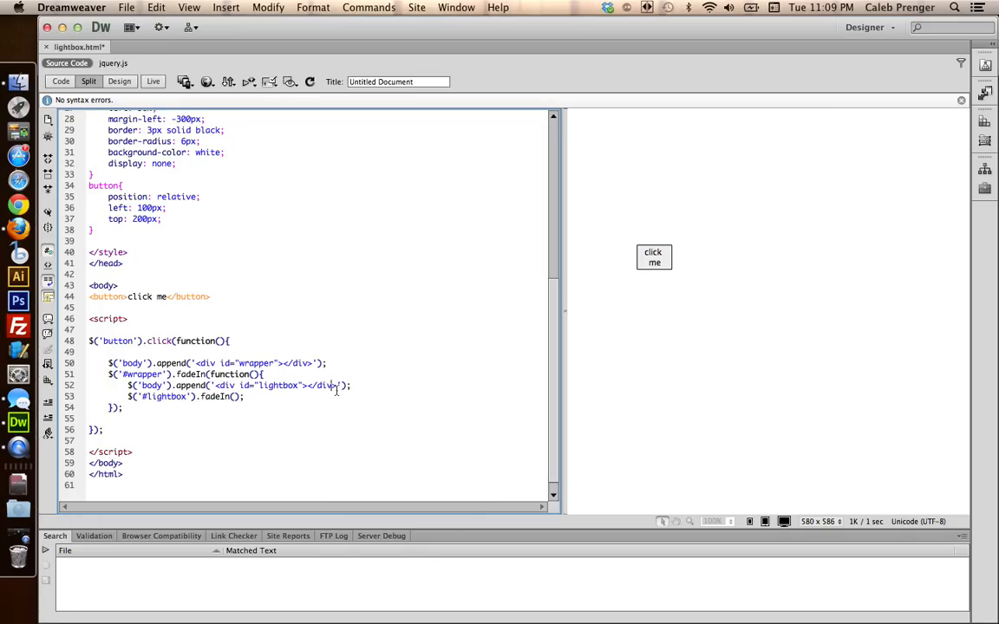
# Add a [X] paragraph to the lightbox div and a p rule with text-align: right
pyautogui.write('p>[X]</p><')
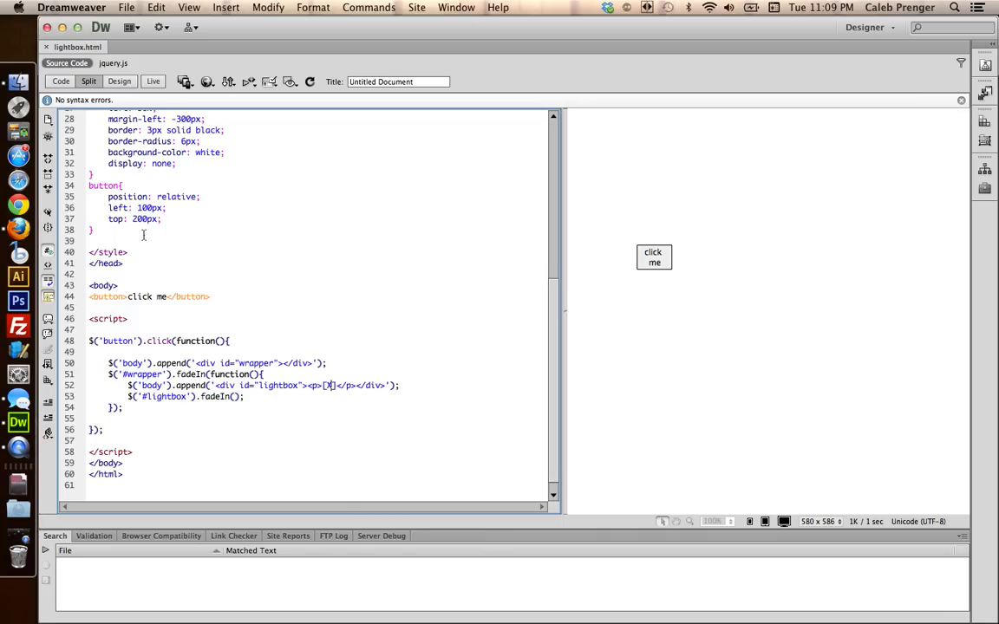
pyautogui.write('p{')
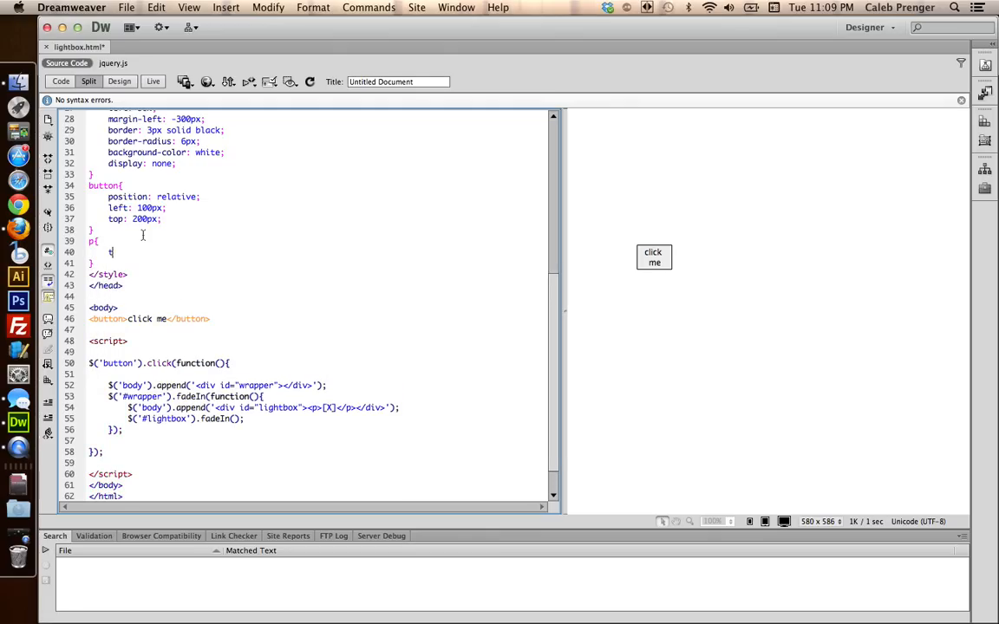
pyautogui.write('text-align: righ')
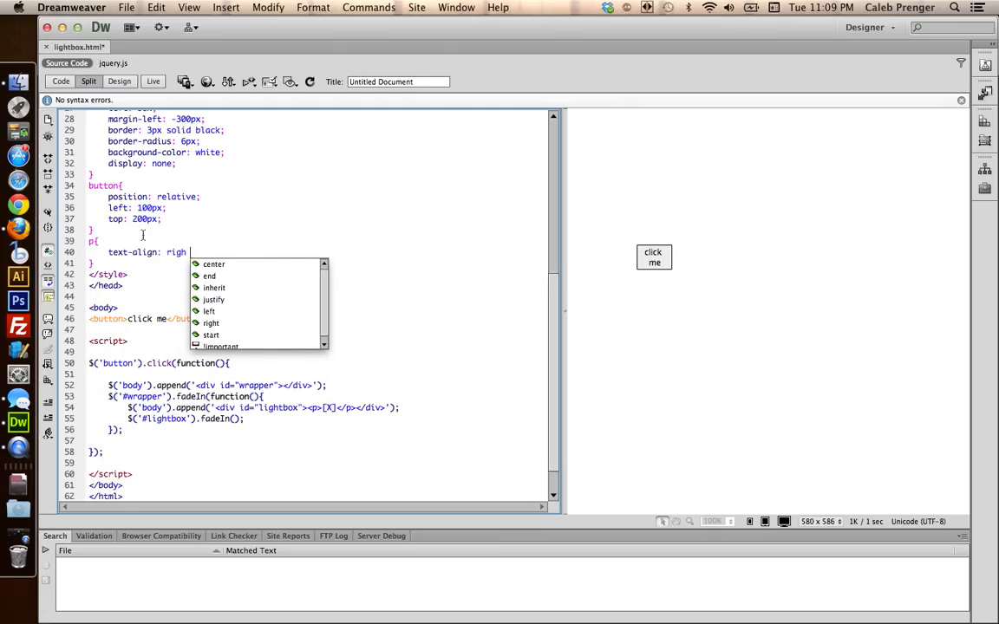
pyautogui.click(210, 322)
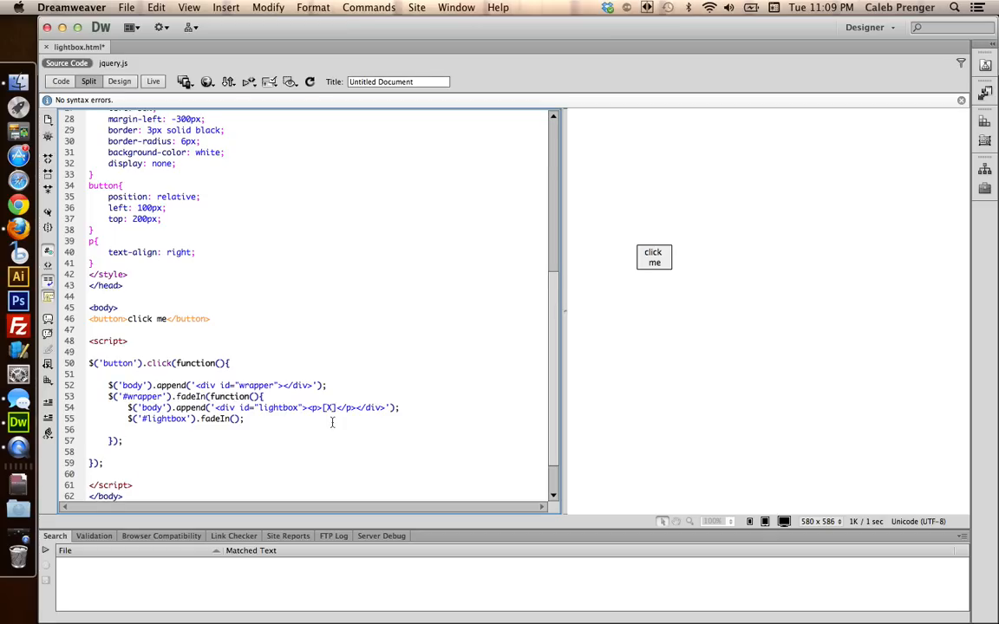
# Add an empty $('p').click(function(){}) handler inside the button click handler
pyautogui.press('enter')
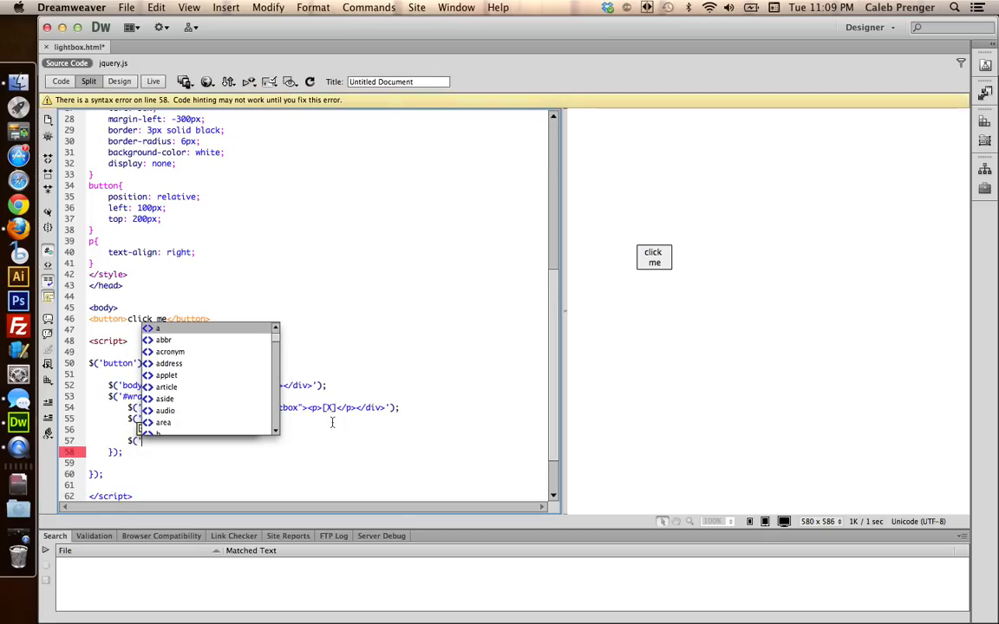
pyautogui.write("$('p').click(")
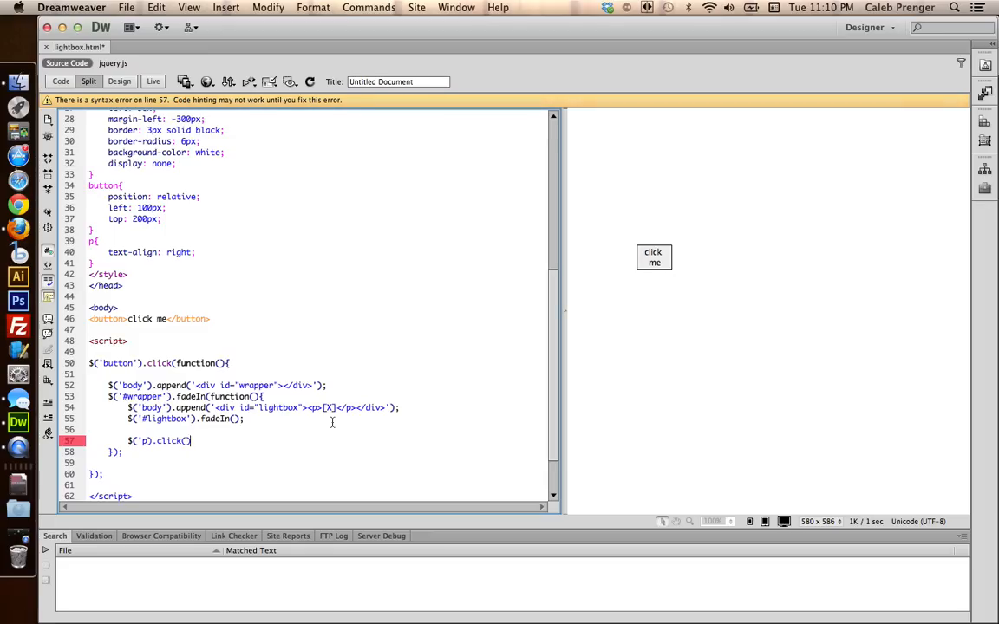
pyautogui.write('func')
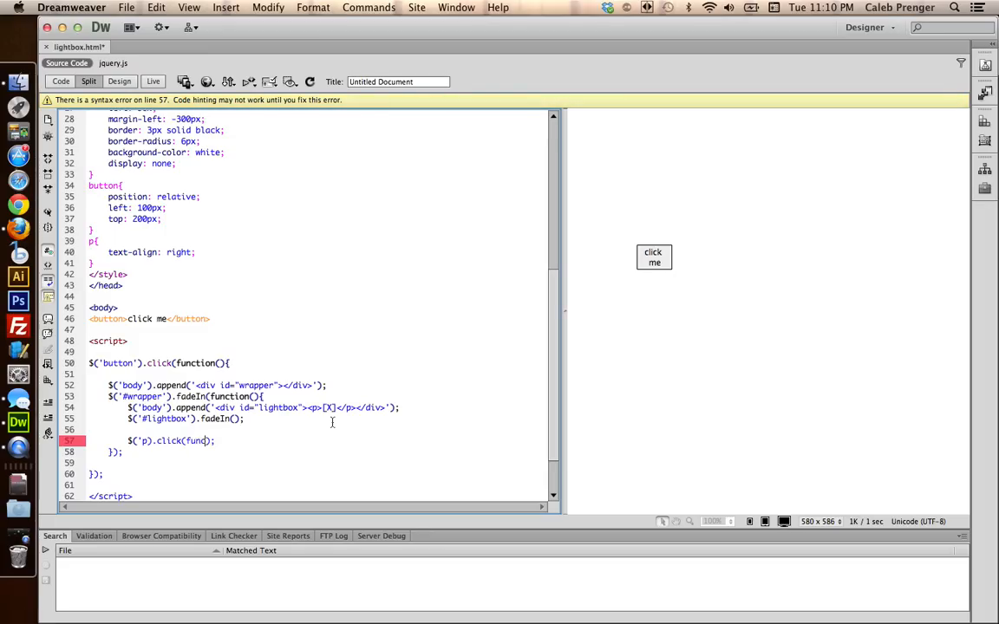
pyautogui.write('tion(){}')
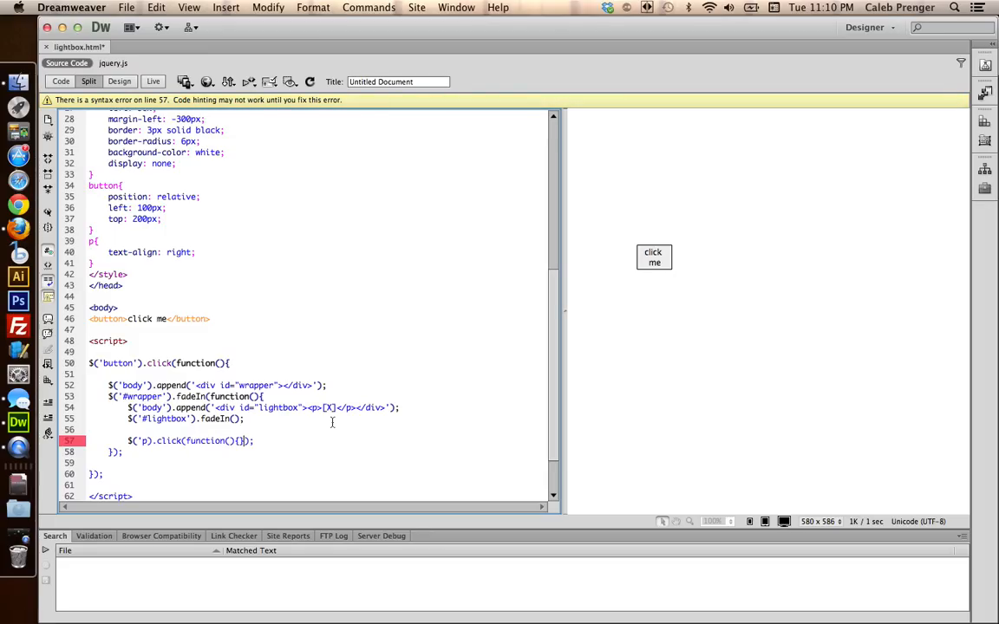
pyautogui.press('enter')
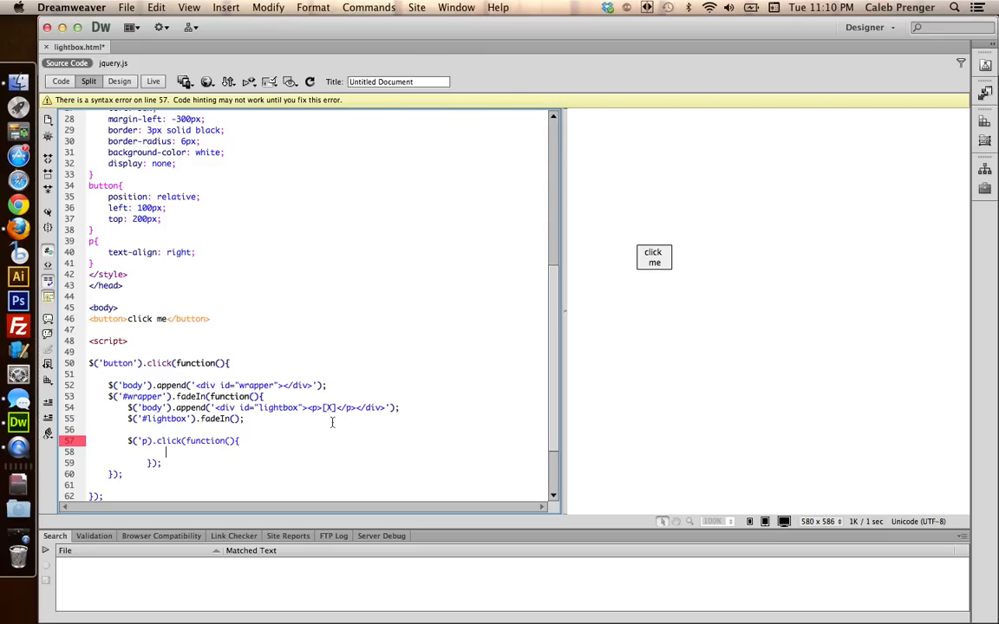
# In the paragraph handler, fade out #lightbox, then fade out #wrapper in its callback
pyautogui.write("$('")
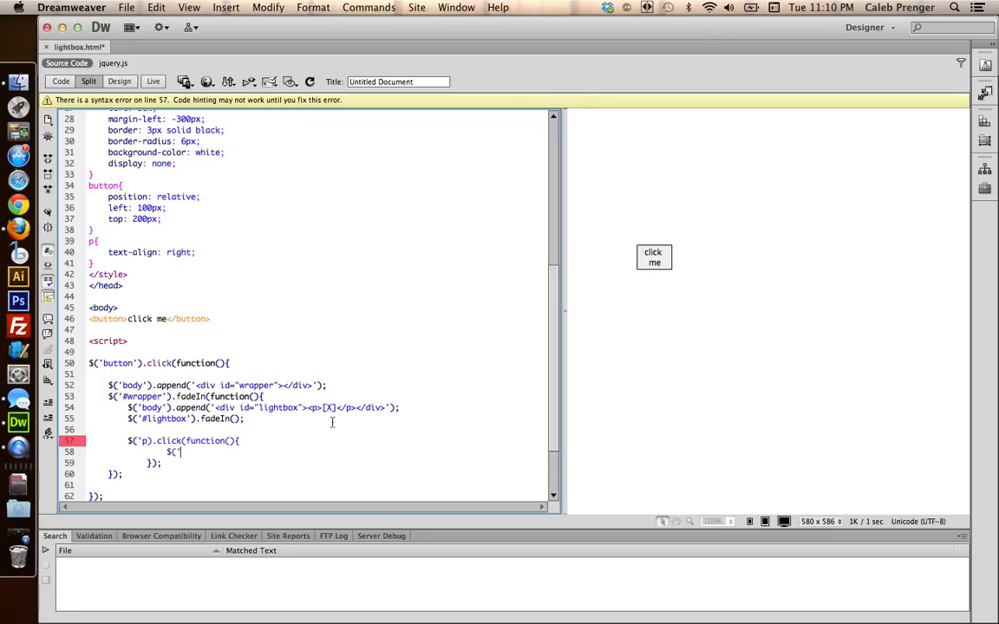
pyautogui.write('#lightbox')
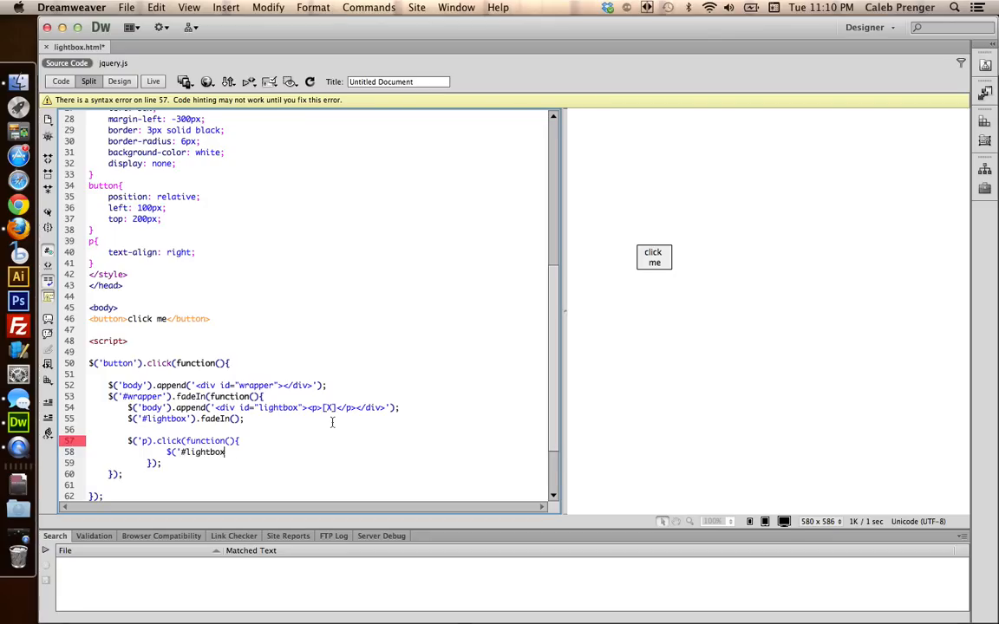
pyautogui.write('.')
pyautogui.click(164, 441)
pyautogui.write("'")
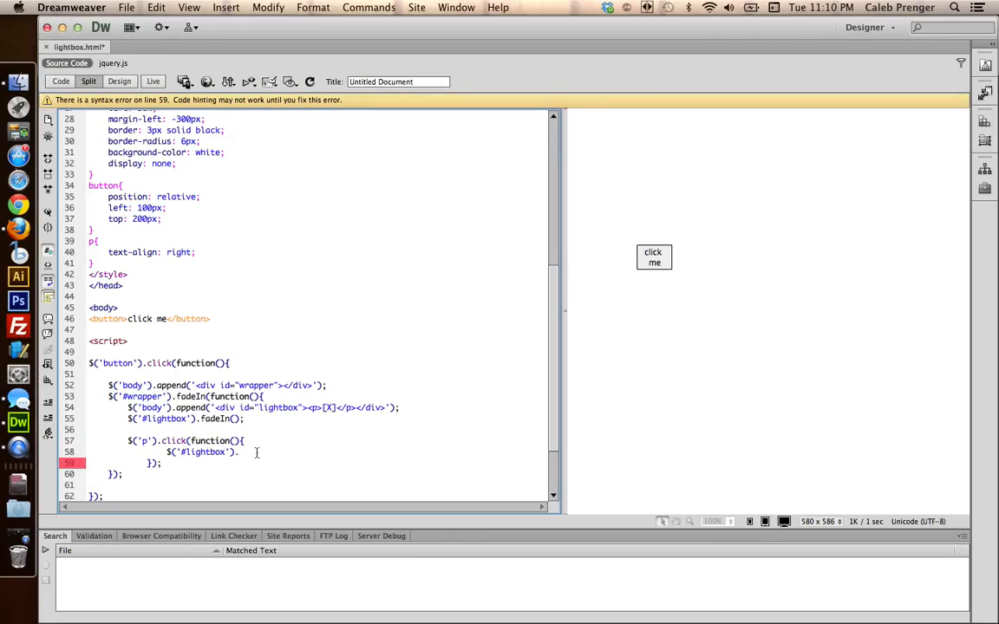
pyautogui.write('fadeOut(')
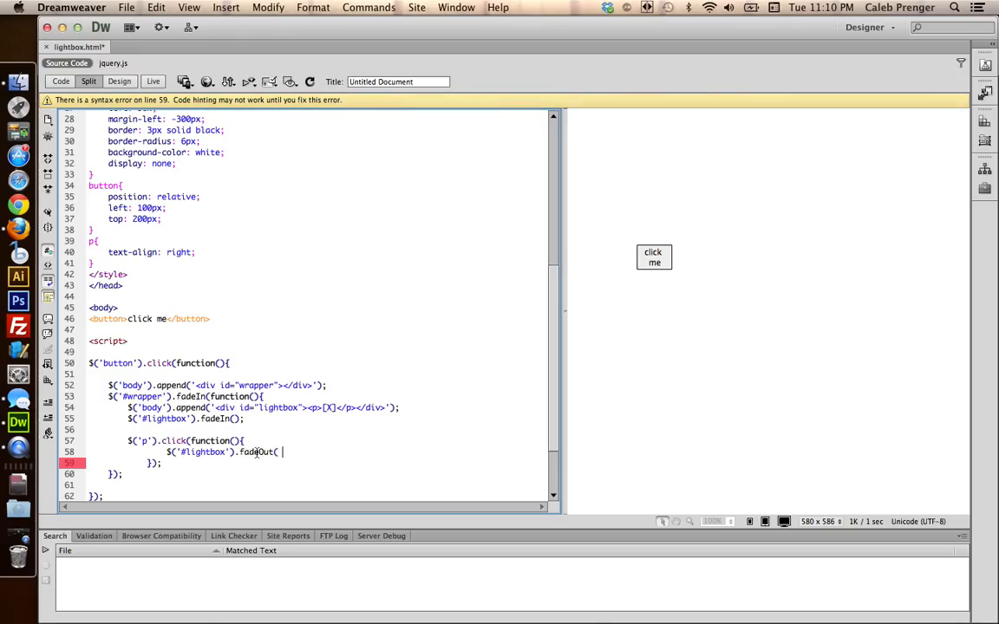
pyautogui.write(');')
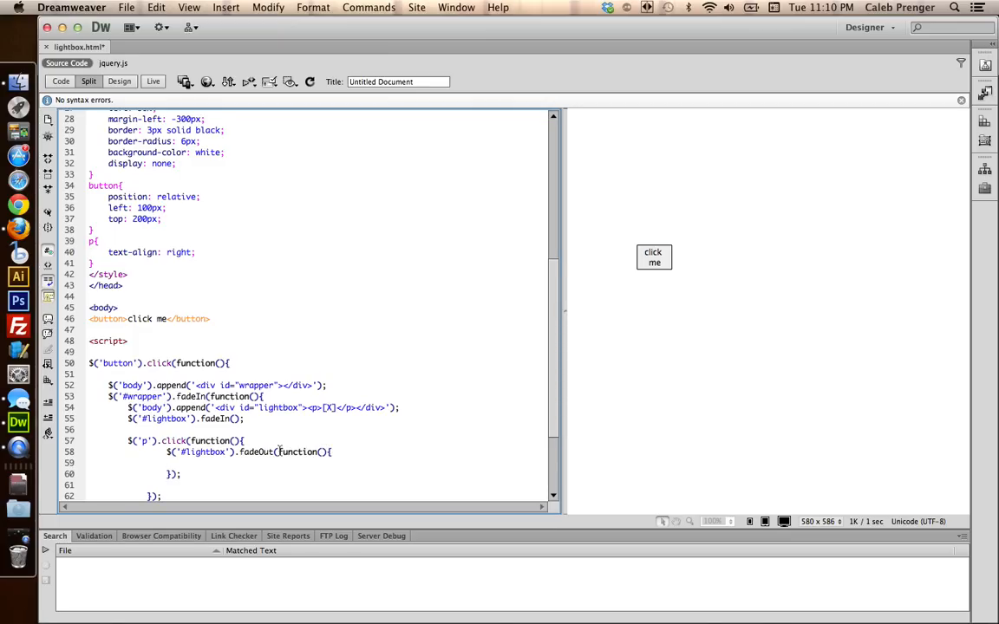
pyautogui.write("$('#wrapper")
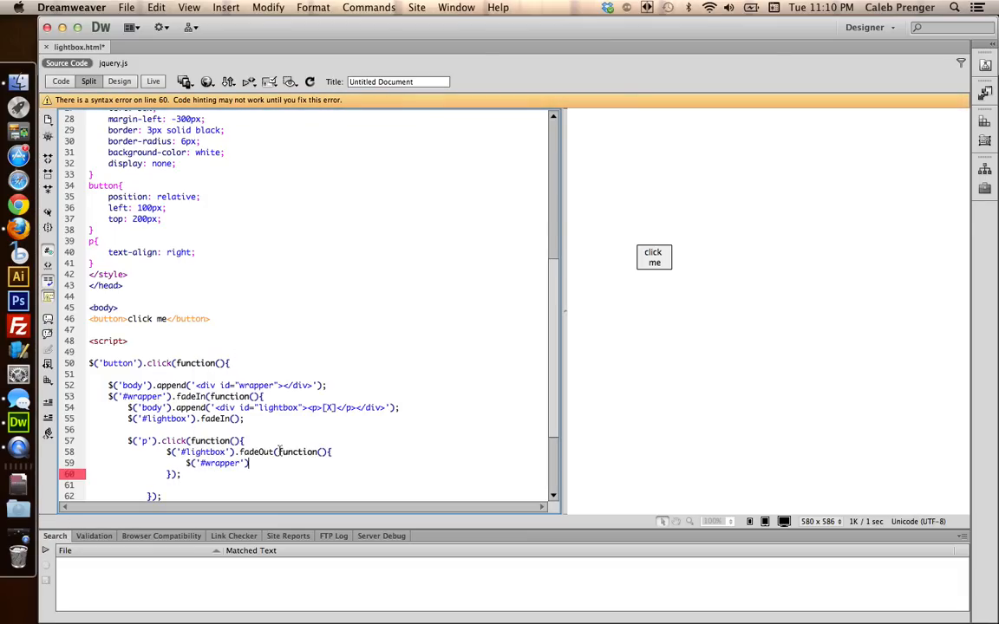
pyautogui.write('.fadeOut()')
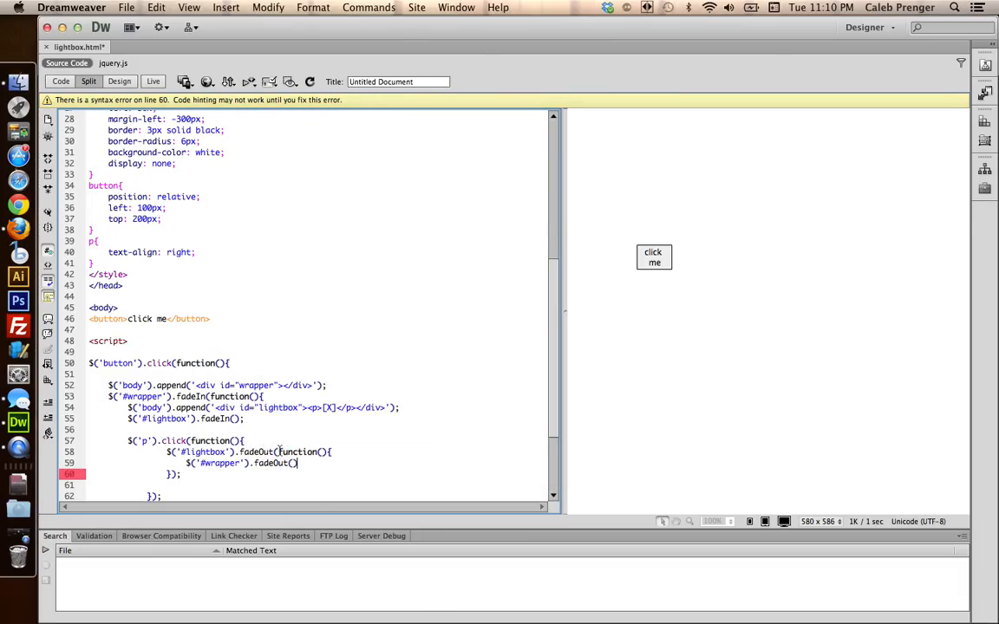
pyautogui.write(';')
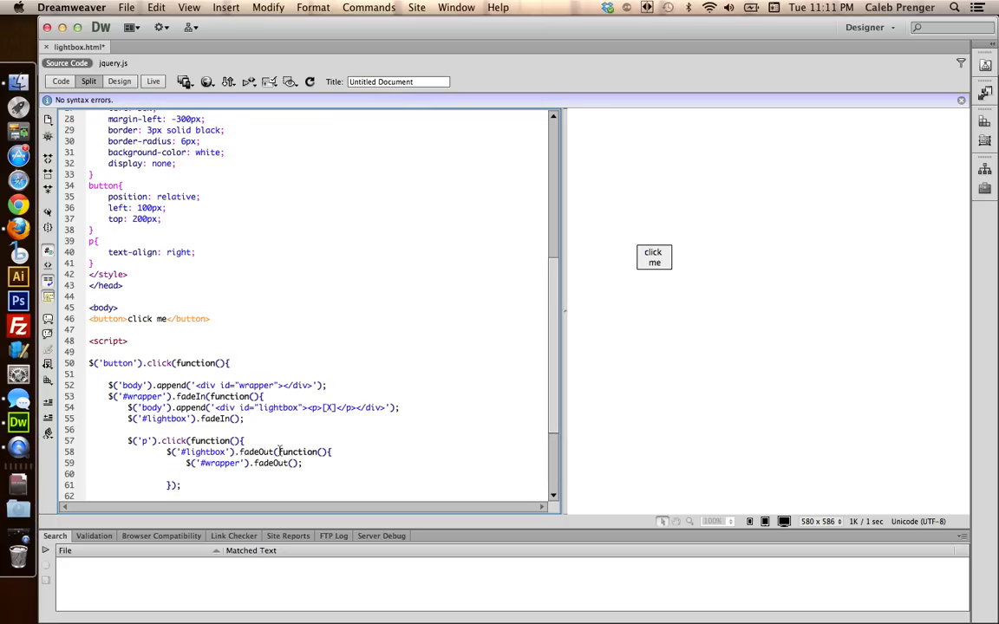